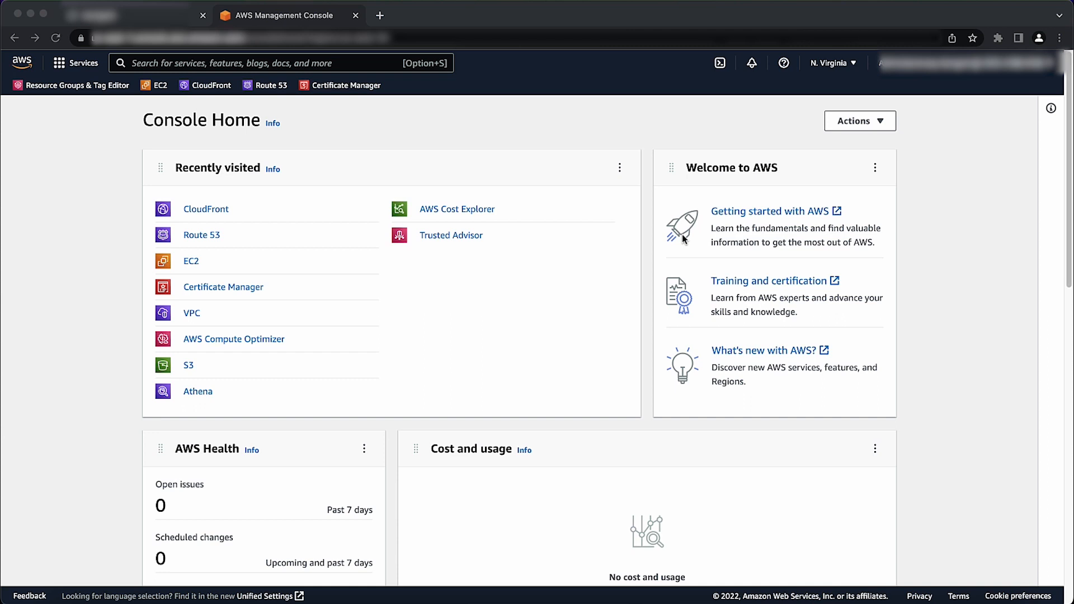
# Search the console for 'ACM' and open Certificate Manager
pyautogui.click(280, 62)
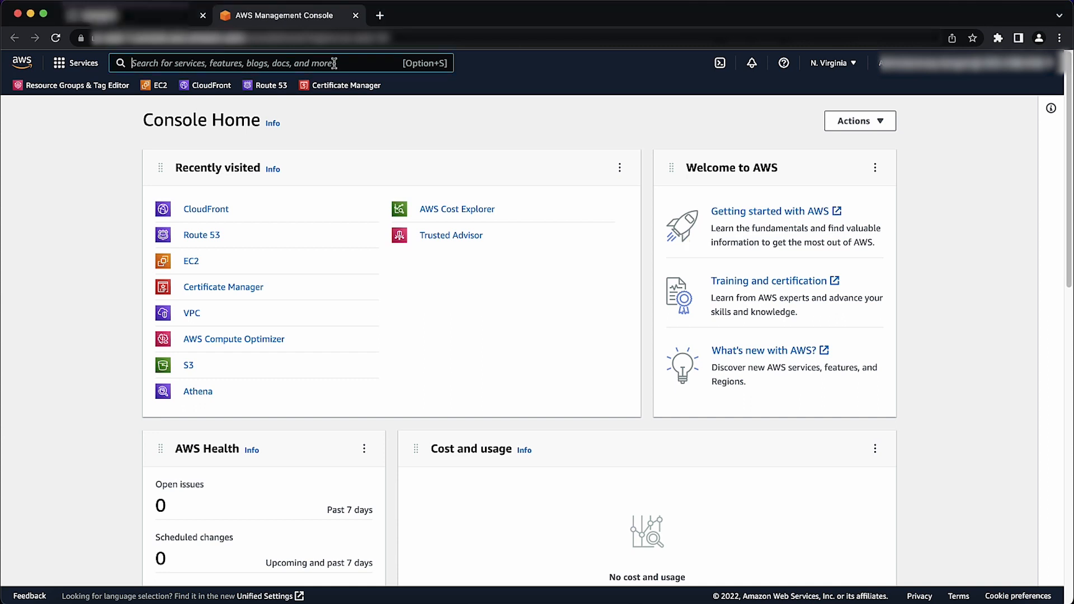
pyautogui.write('ACM conso')
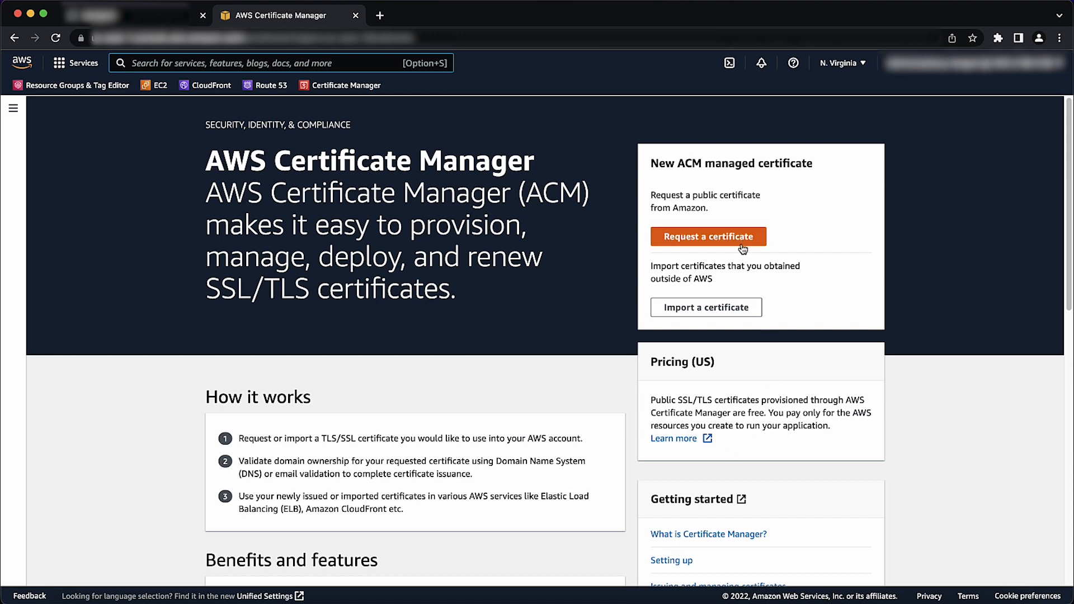
pyautogui.click(708, 236)
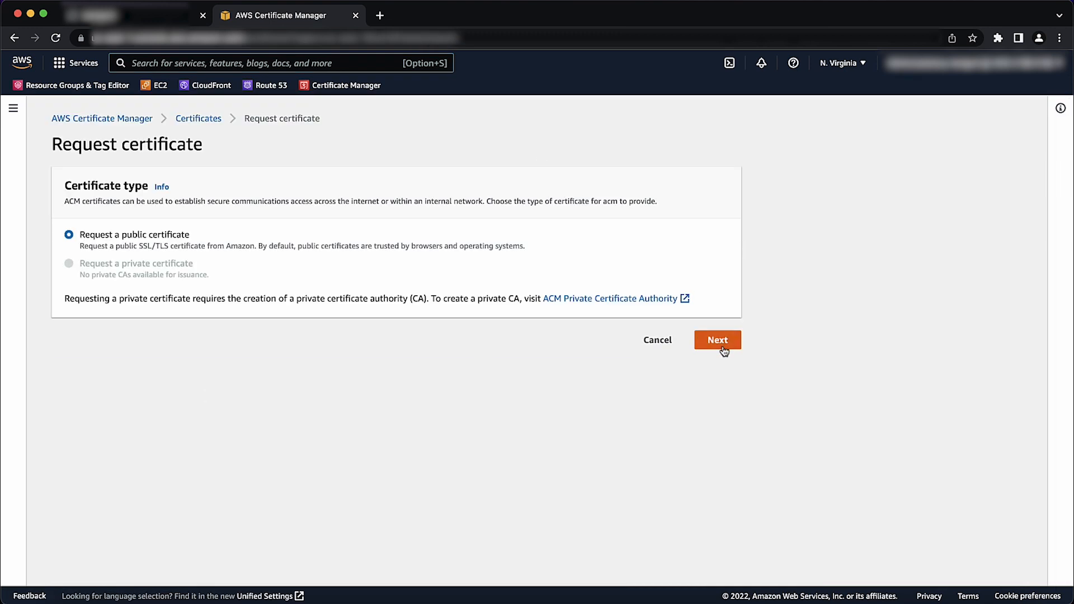
pyautogui.click(717, 339)
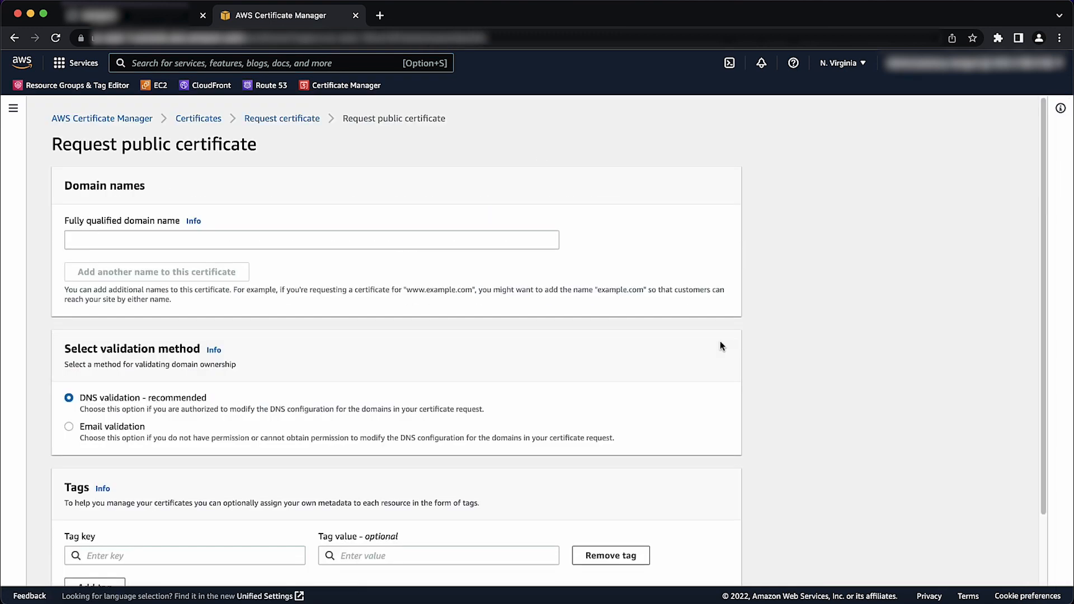
pyautogui.write('www.example.com')
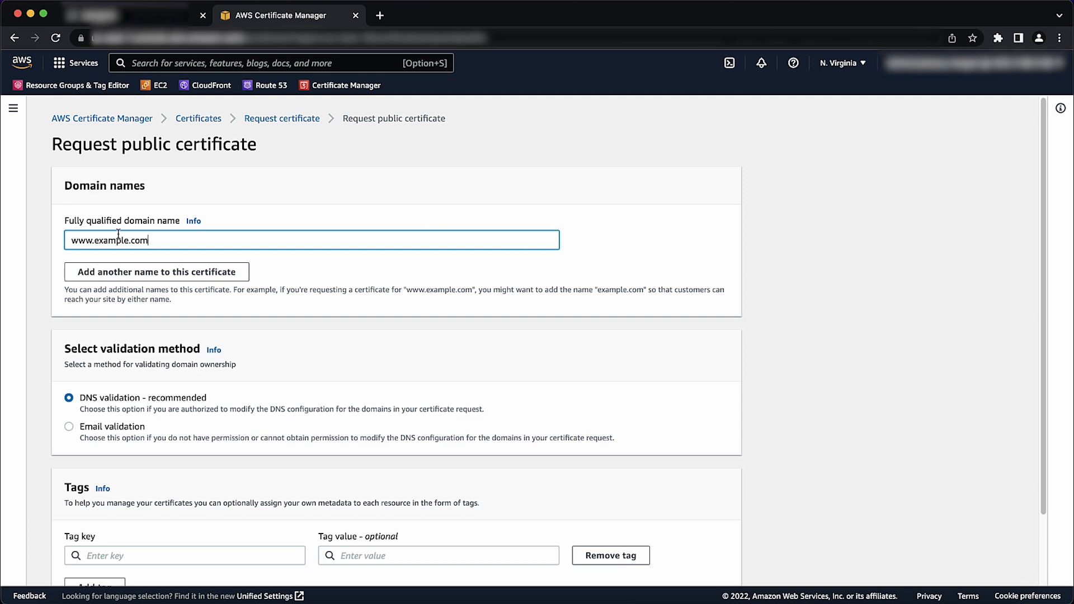
pyautogui.doubleClick(76, 241)
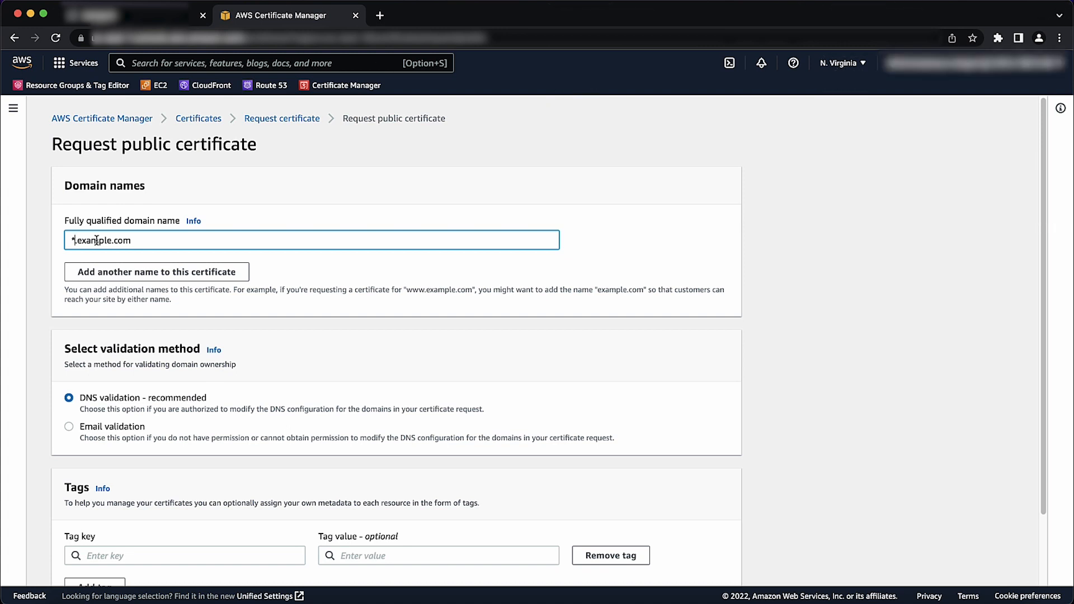
pyautogui.click(156, 271)
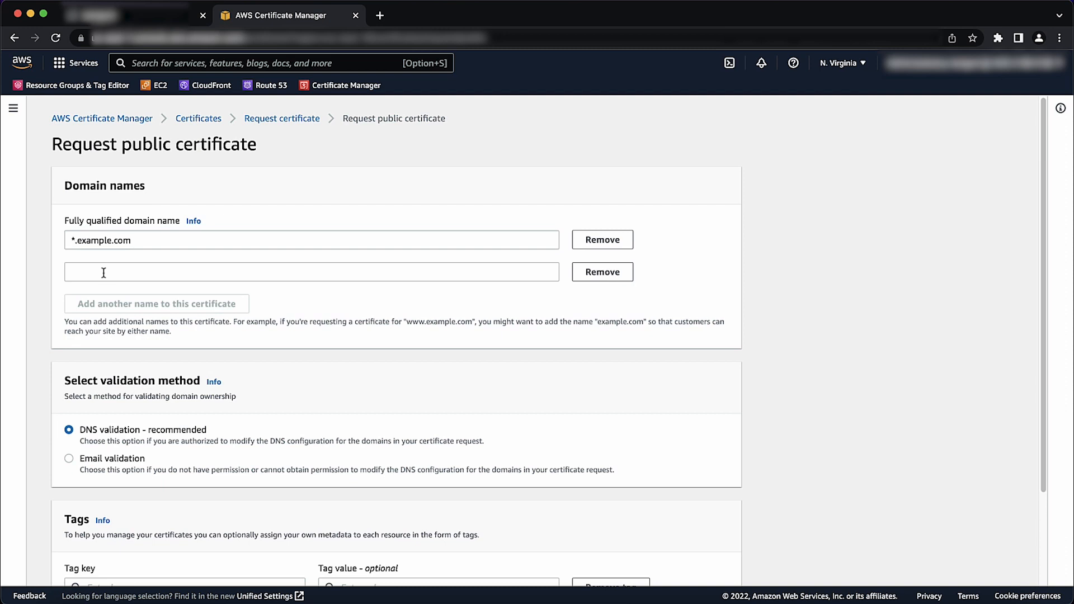
pyautogui.write('www.')
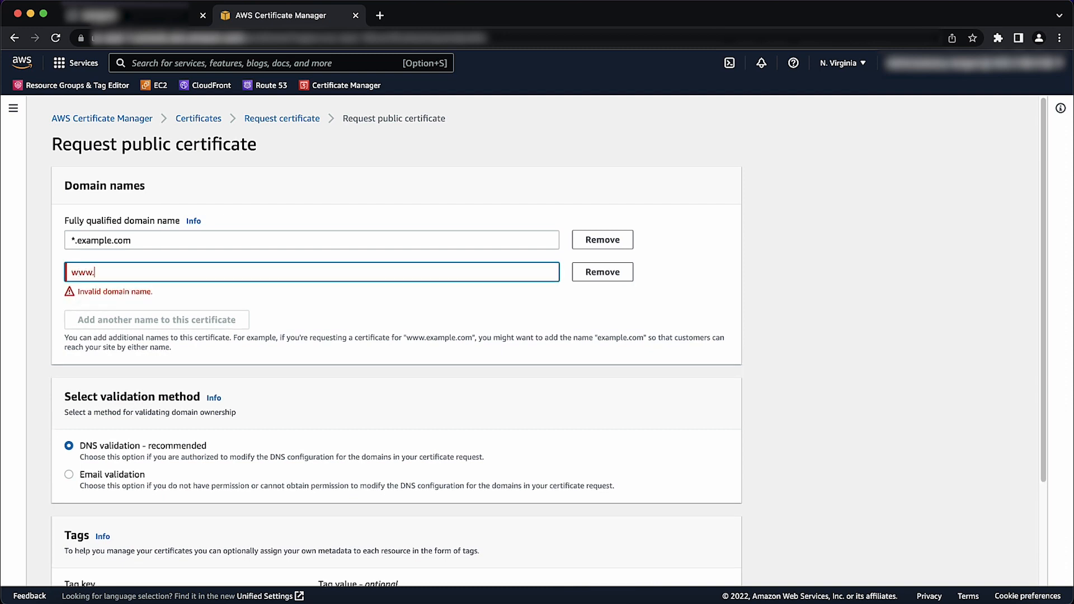
pyautogui.write('example.')
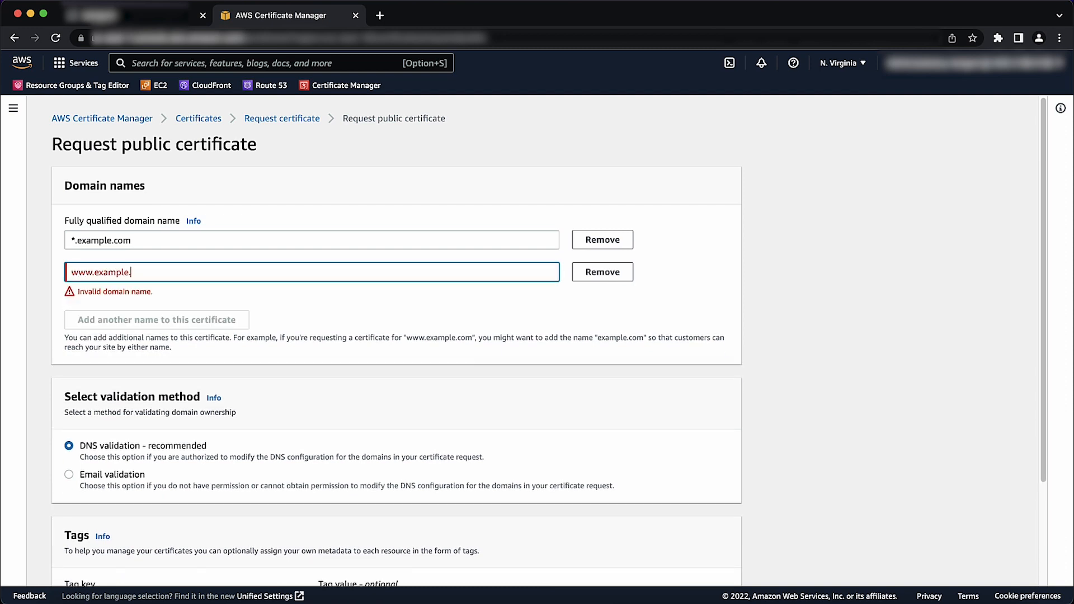
pyautogui.write('com')
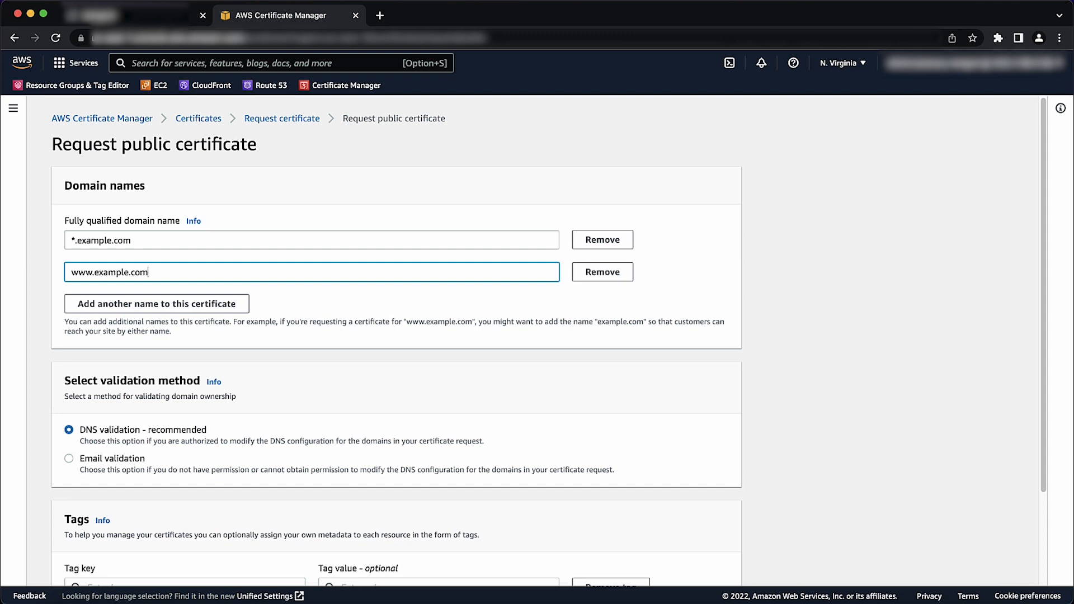
pyautogui.moveTo(87, 460)
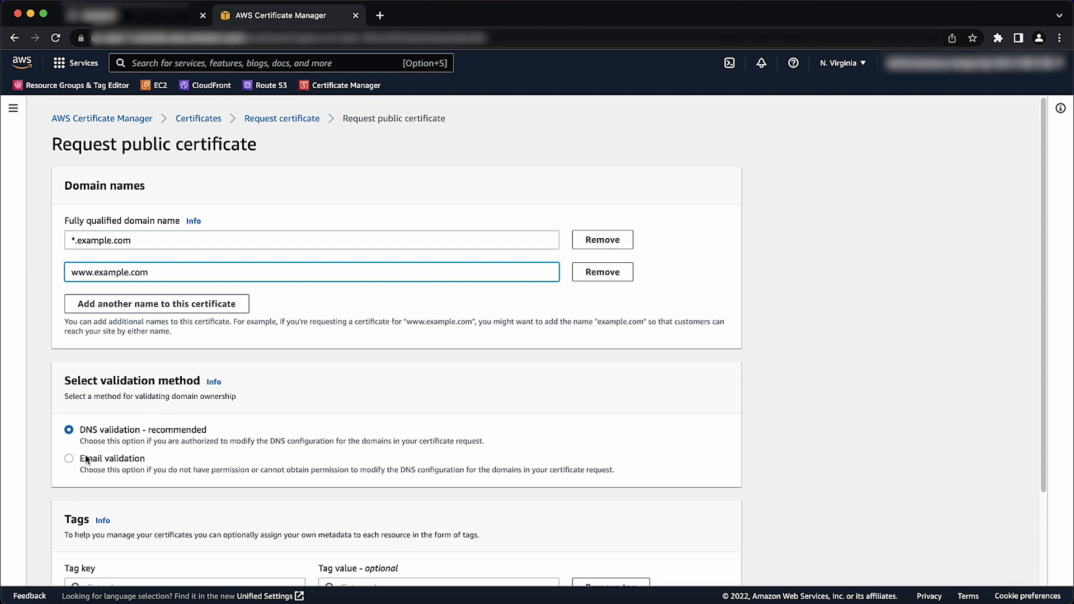
pyautogui.click(69, 458)
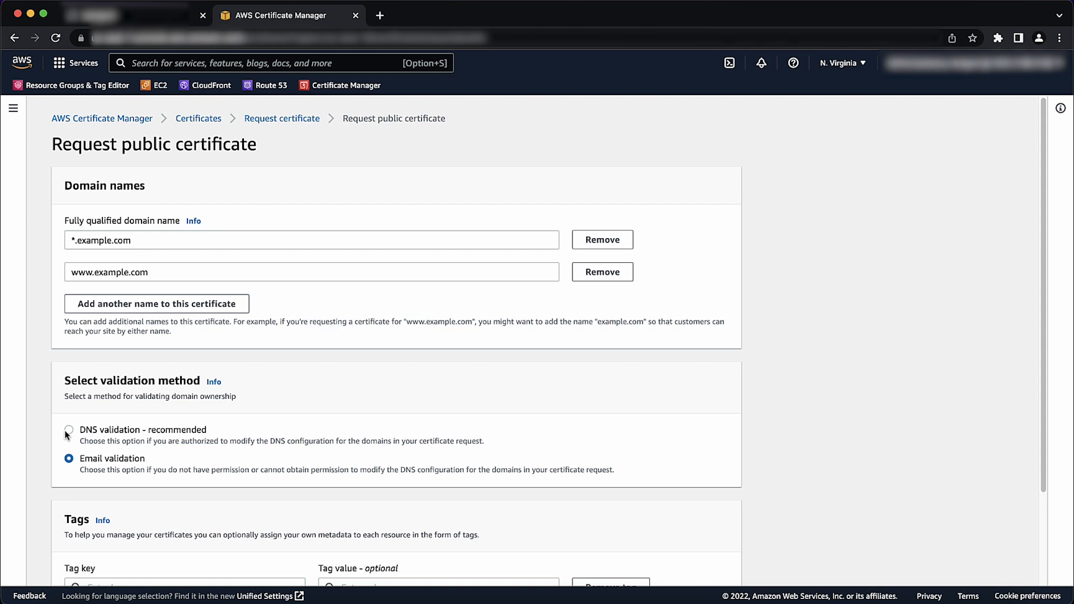
# Add the tag Knowledge Center = Test and submit the certificate request
pyautogui.scroll(-3)
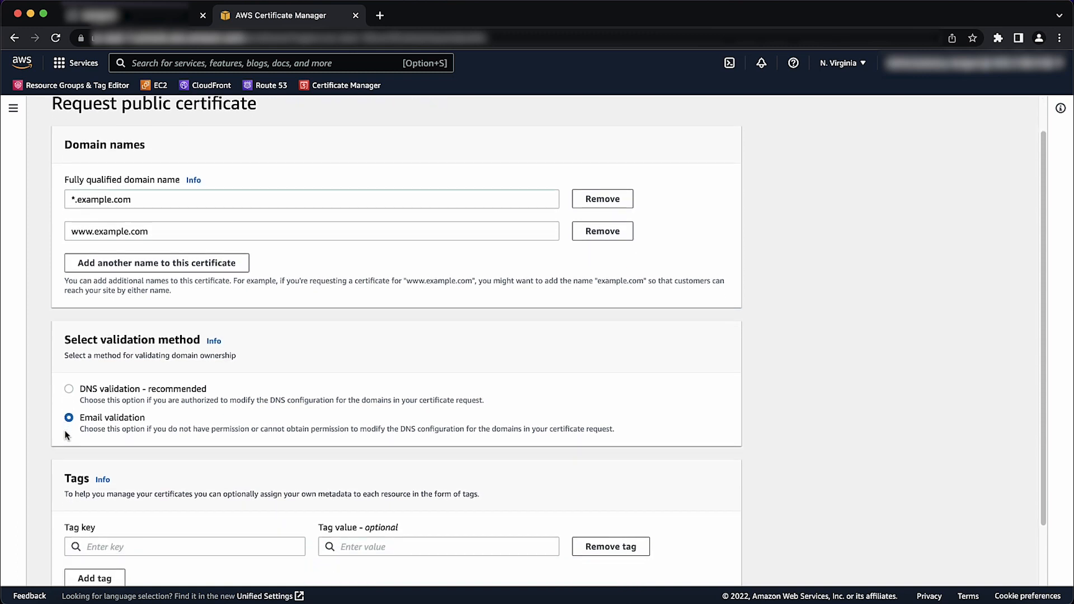
pyautogui.scroll(-3)
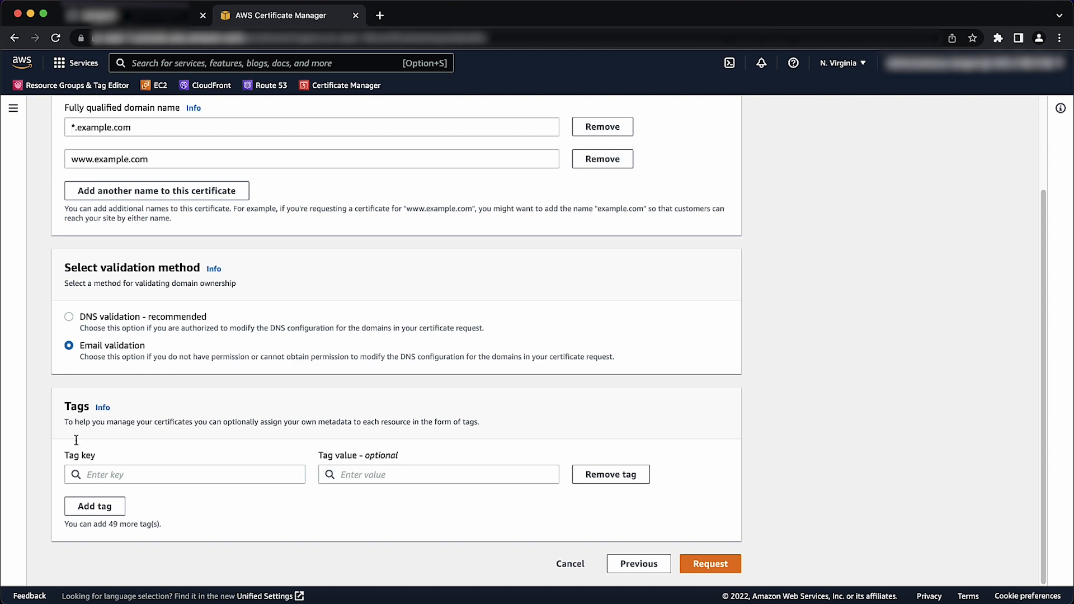
pyautogui.write('Knowledge C')
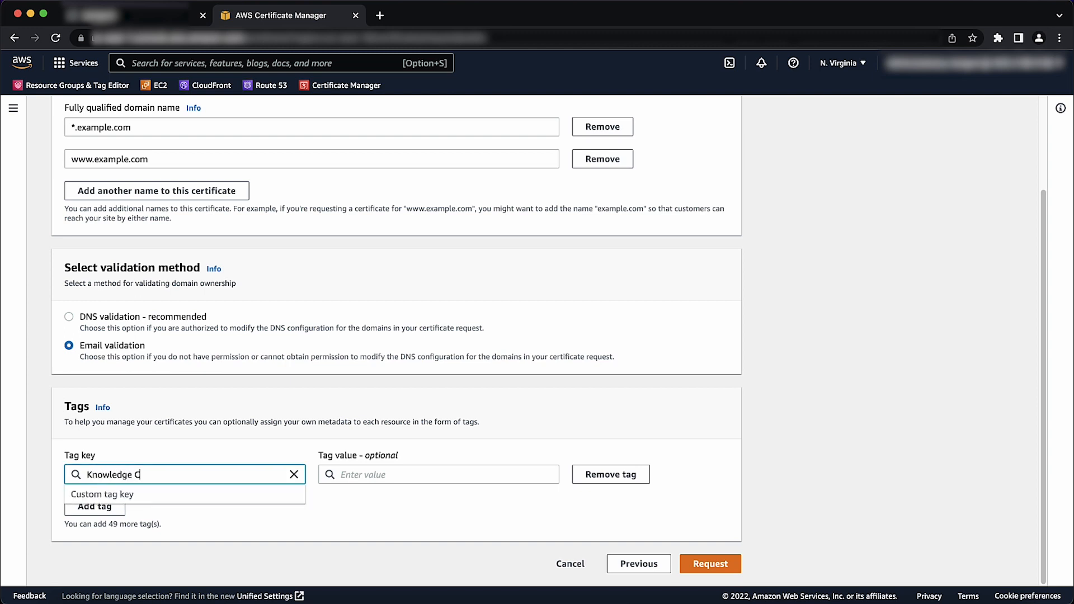
pyautogui.write('enter')
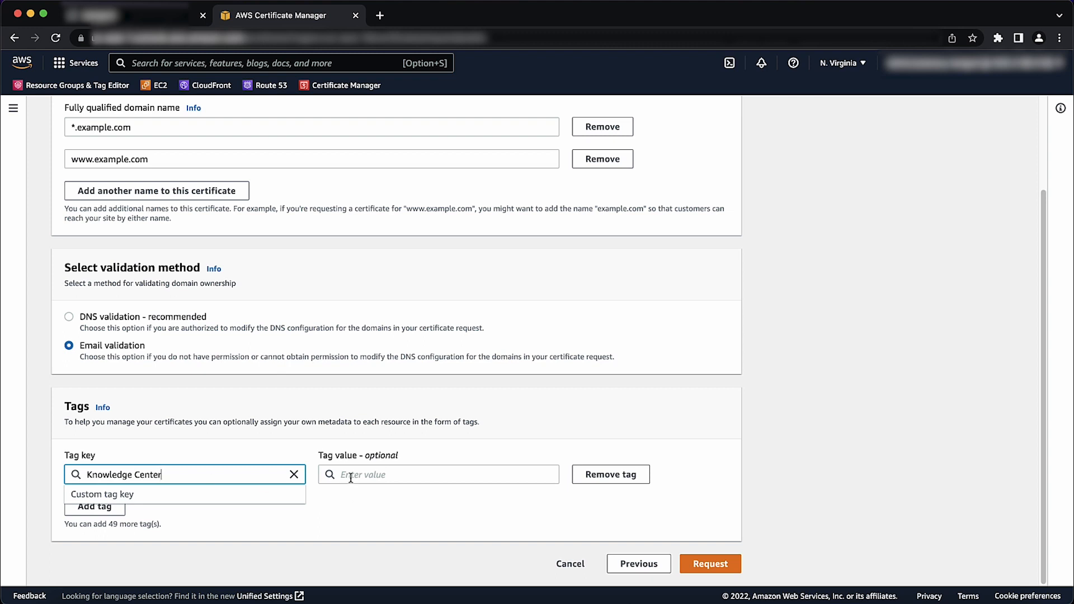
pyautogui.write('Test')
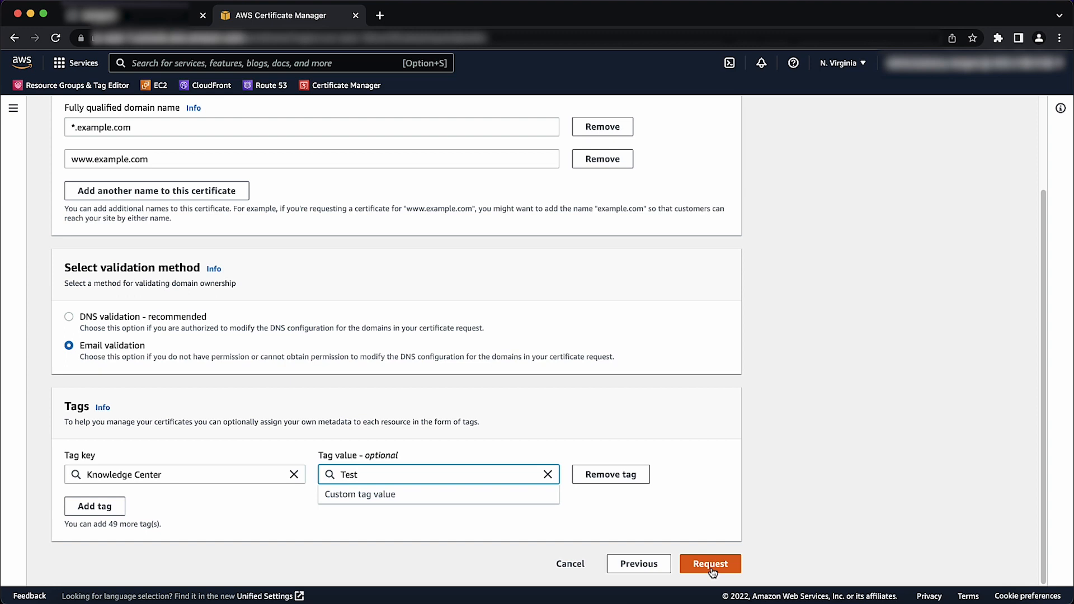
pyautogui.click(711, 564)
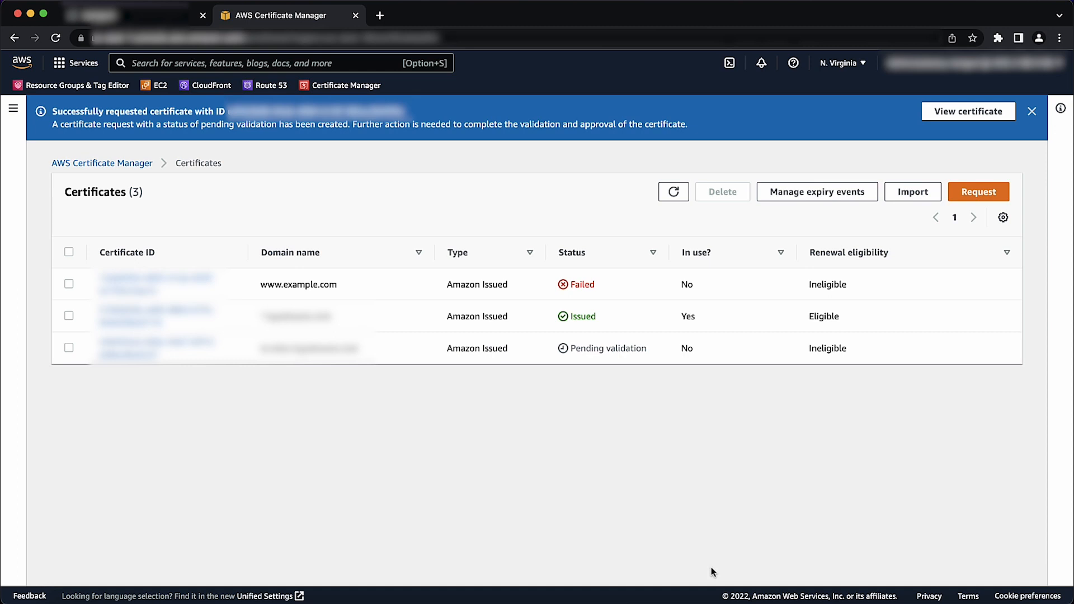
pyautogui.moveTo(650, 356)
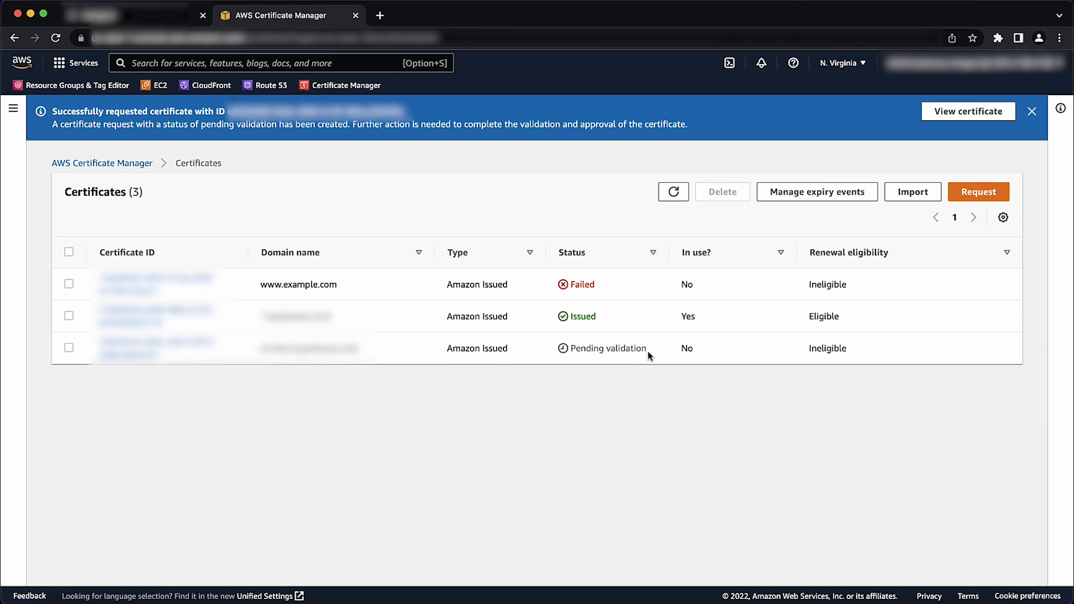
pyautogui.moveTo(637, 363)
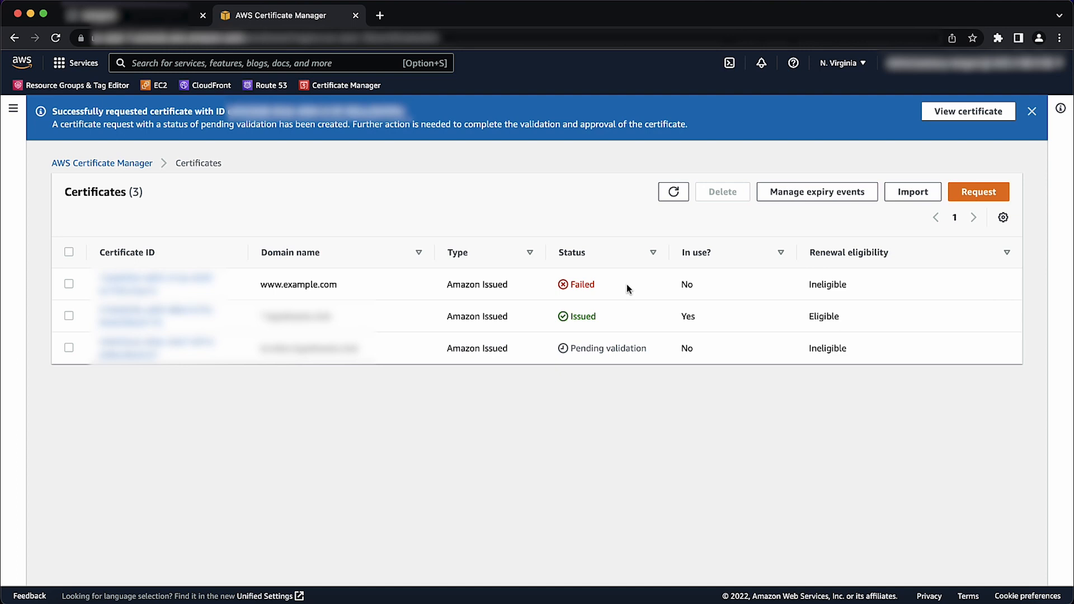
pyautogui.moveTo(614, 328)
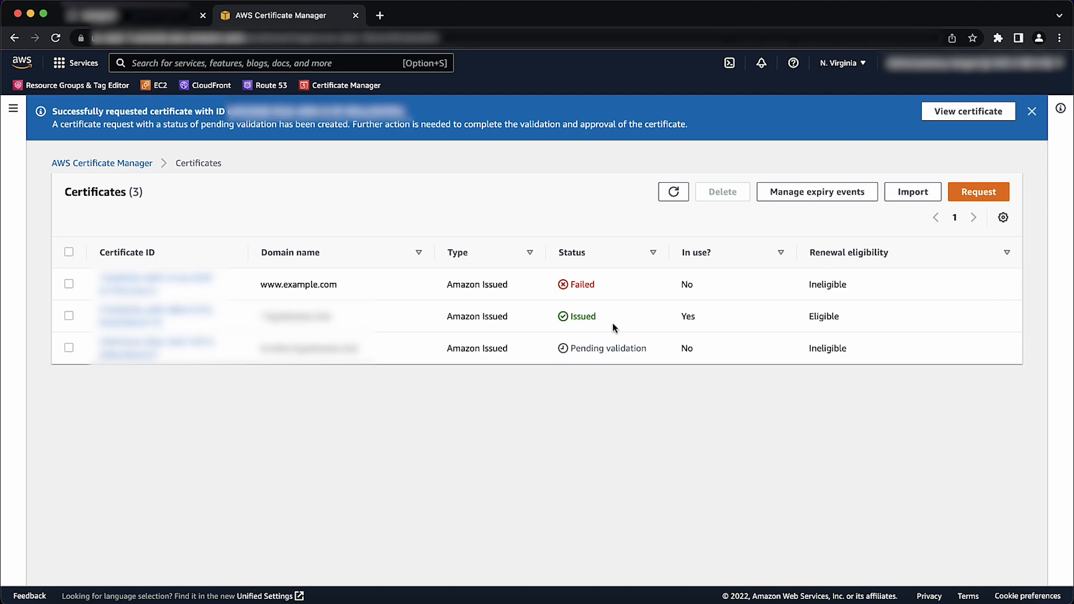
pyautogui.moveTo(580, 340)
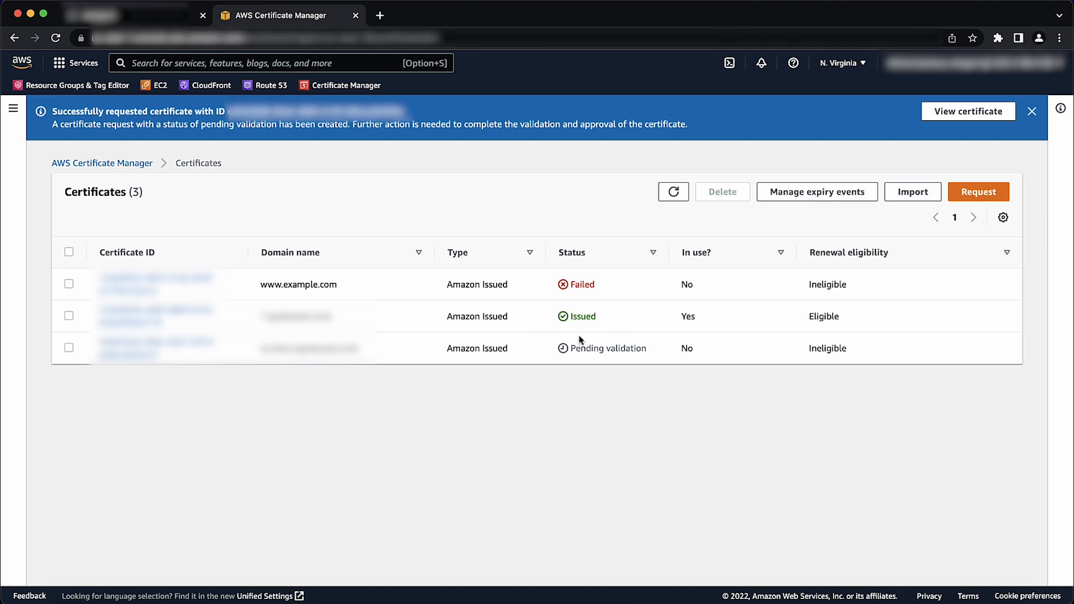
pyautogui.moveTo(607, 329)
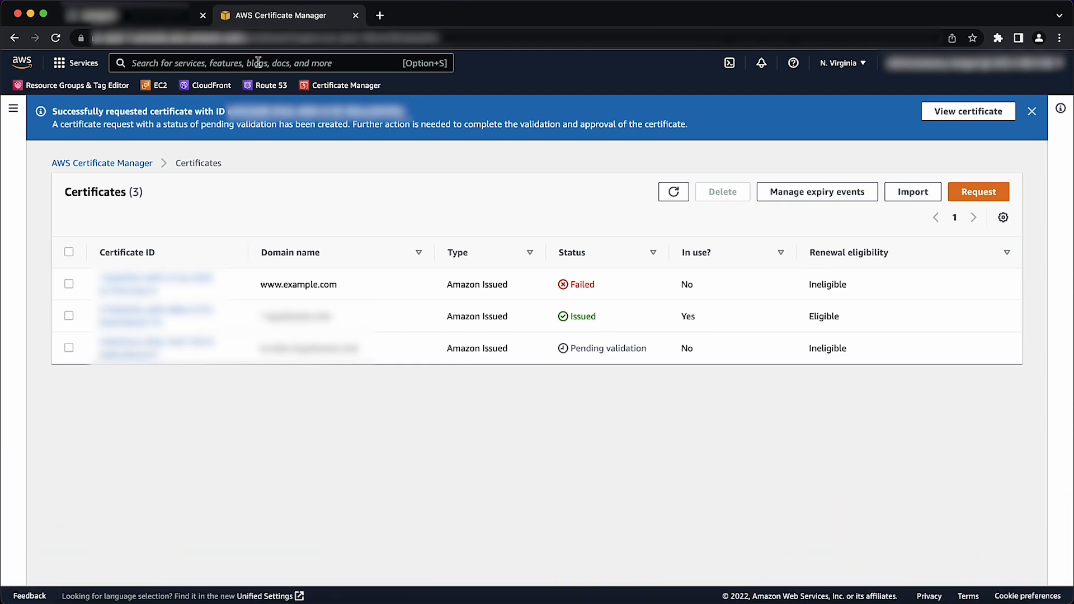
# Open CloudFront from the search and go to distribution E2TYTSRYVFLUUE's settings editor
pyautogui.write('Cloudfr')
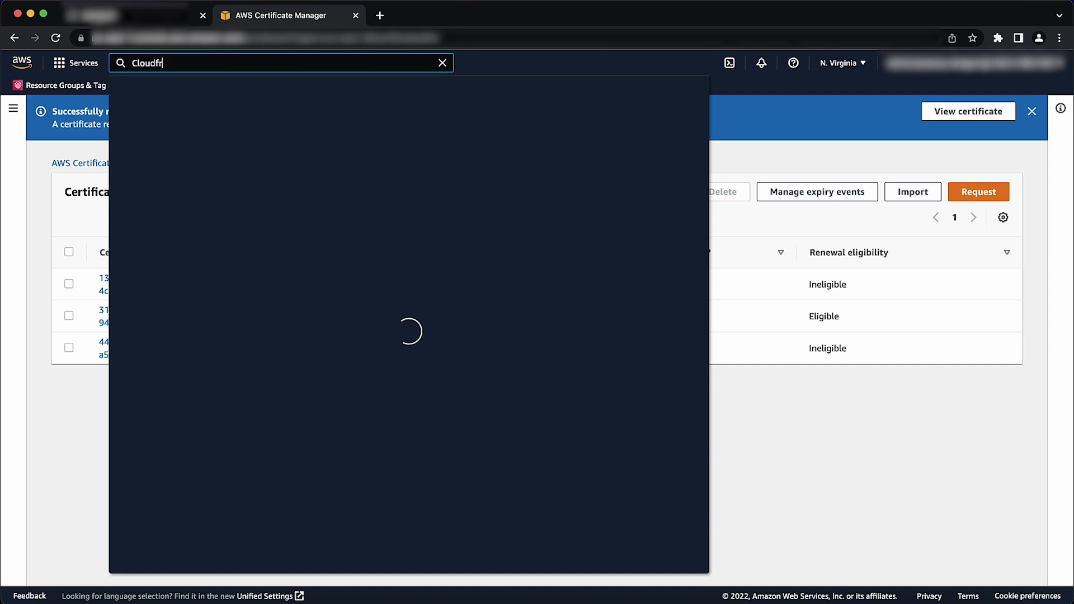
pyautogui.write('ont')
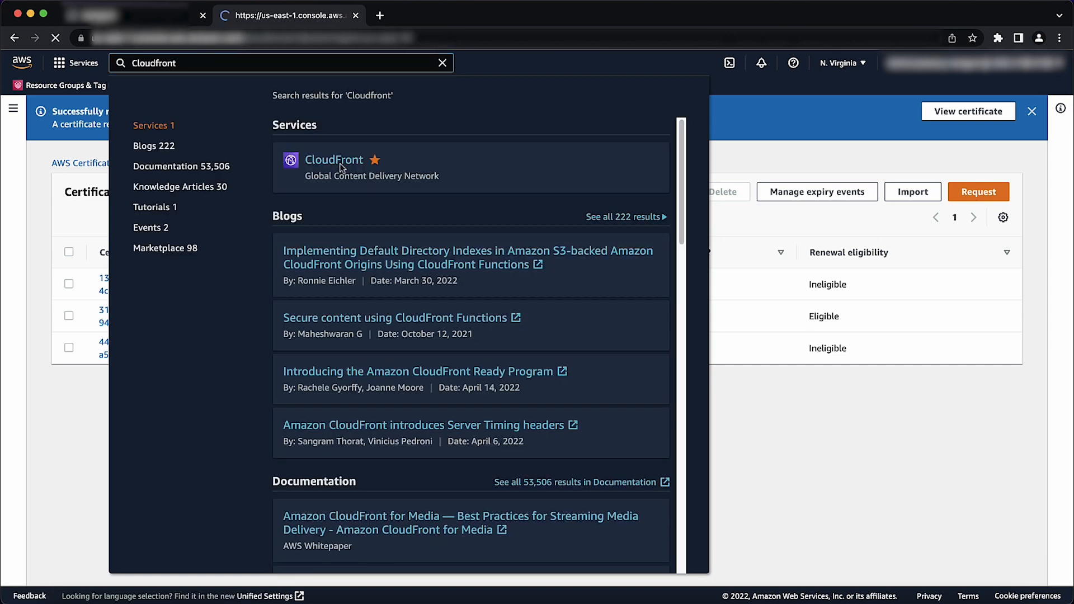
pyautogui.click(333, 160)
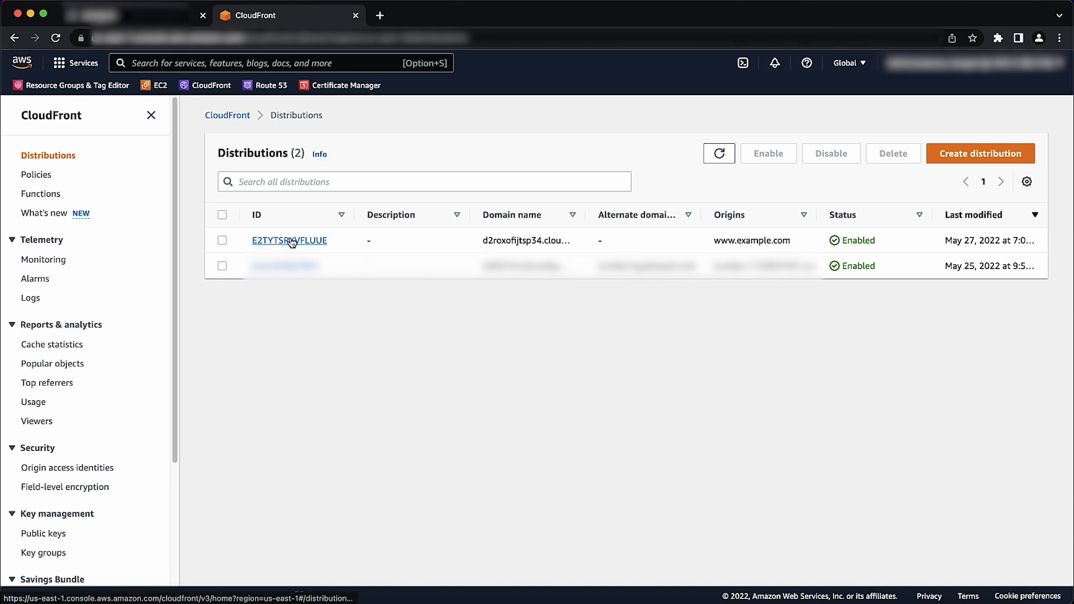
pyautogui.click(289, 240)
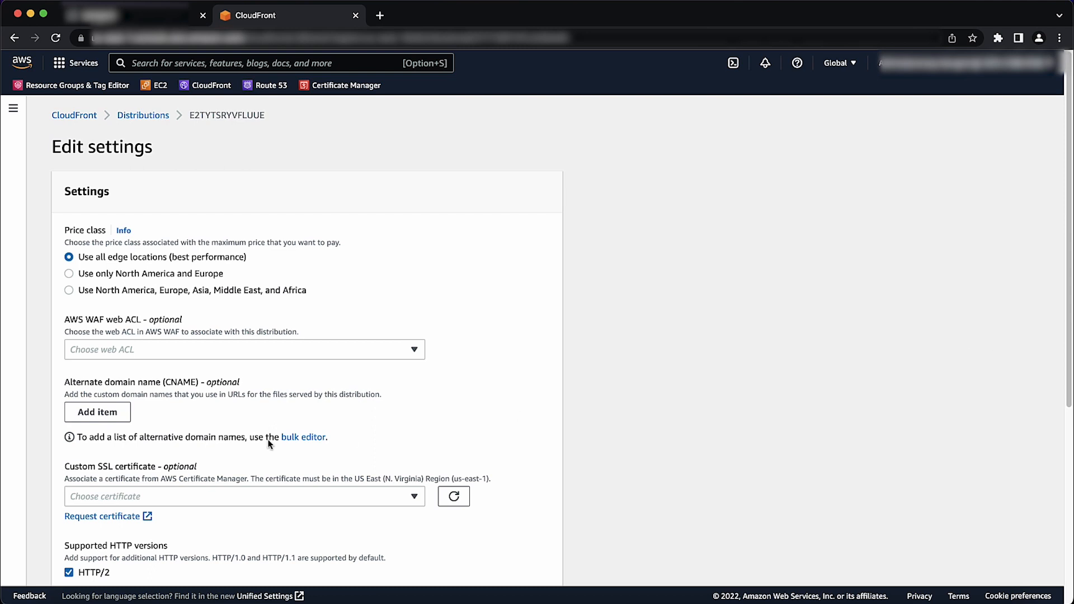
# Add an alternate domain name starting 'images.e', attach the ACM certificate, and save
pyautogui.click(97, 412)
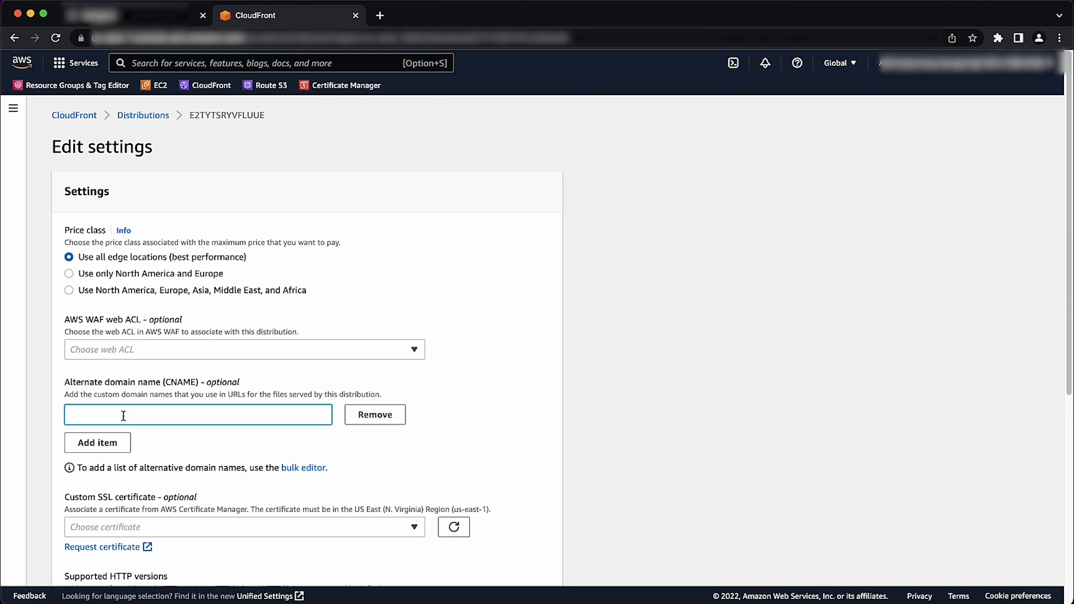
pyautogui.write('images.e')
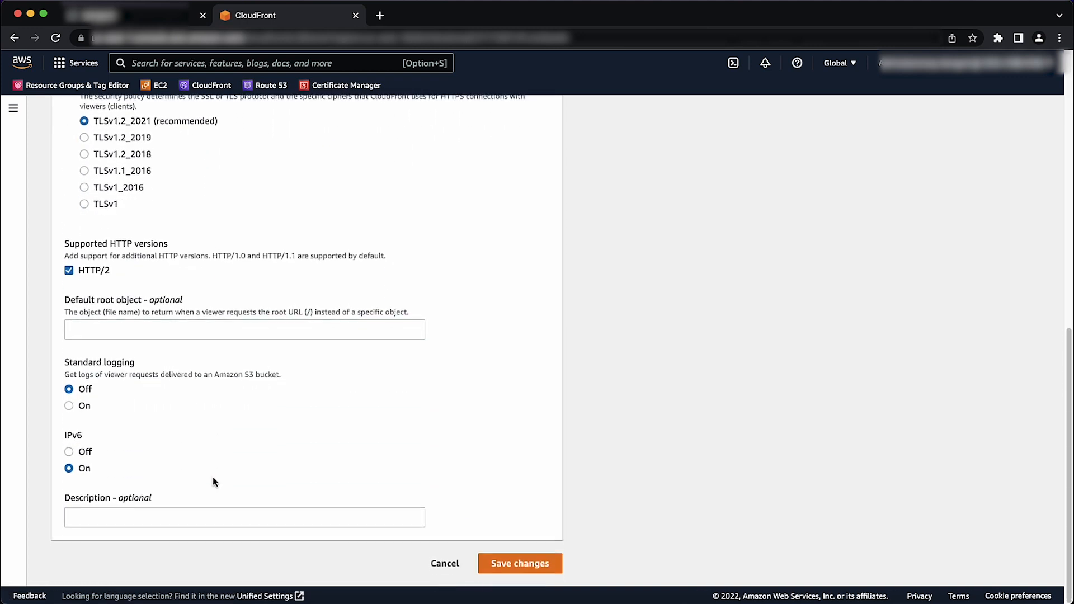
pyautogui.moveTo(520, 563)
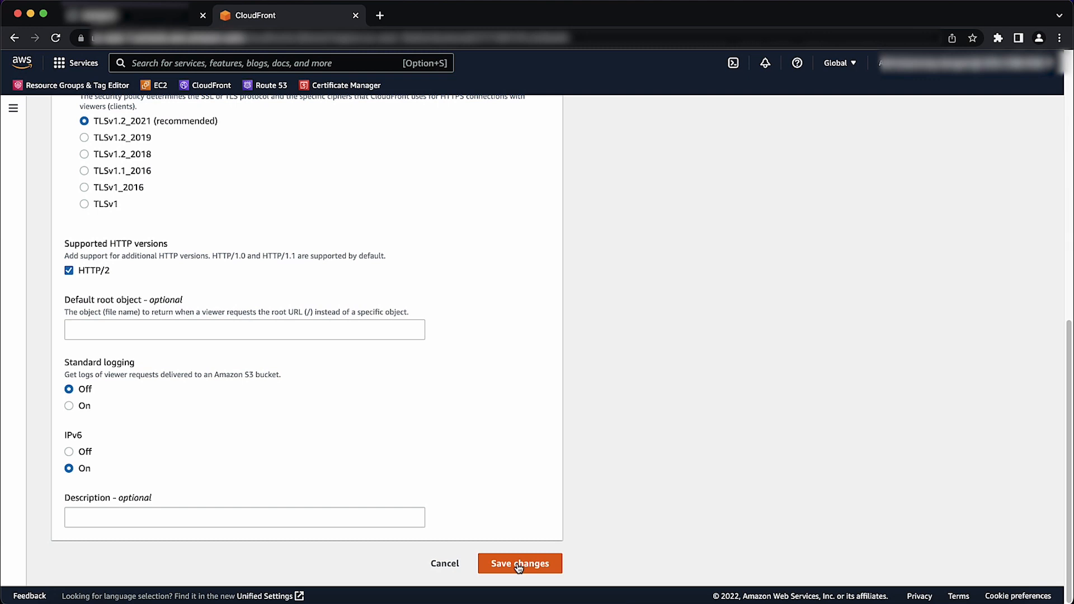
pyautogui.click(519, 563)
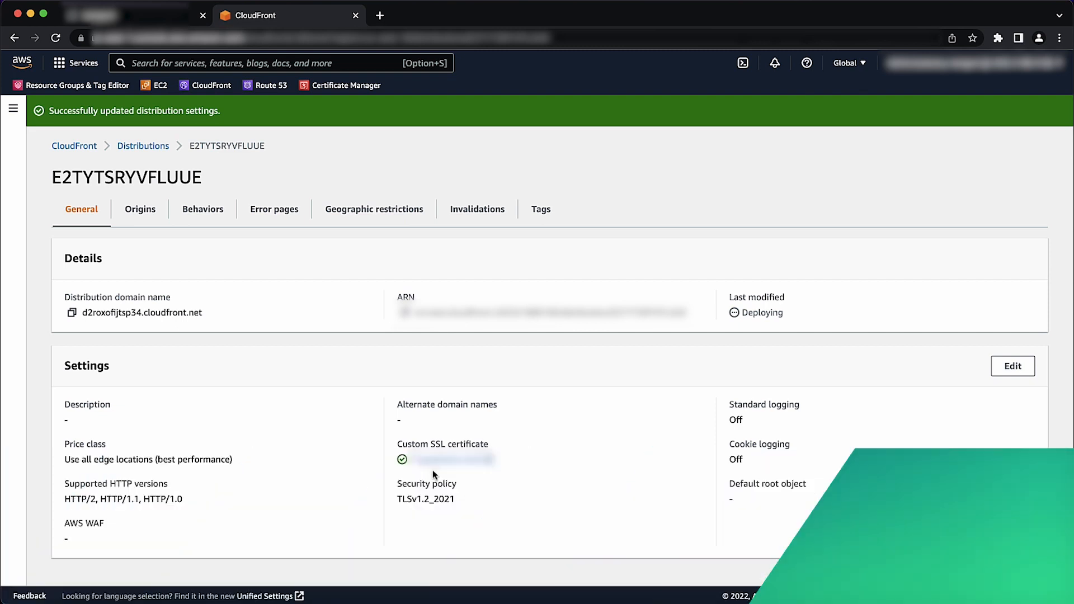
# Open the EC2 service from the console search
pyautogui.click(281, 63)
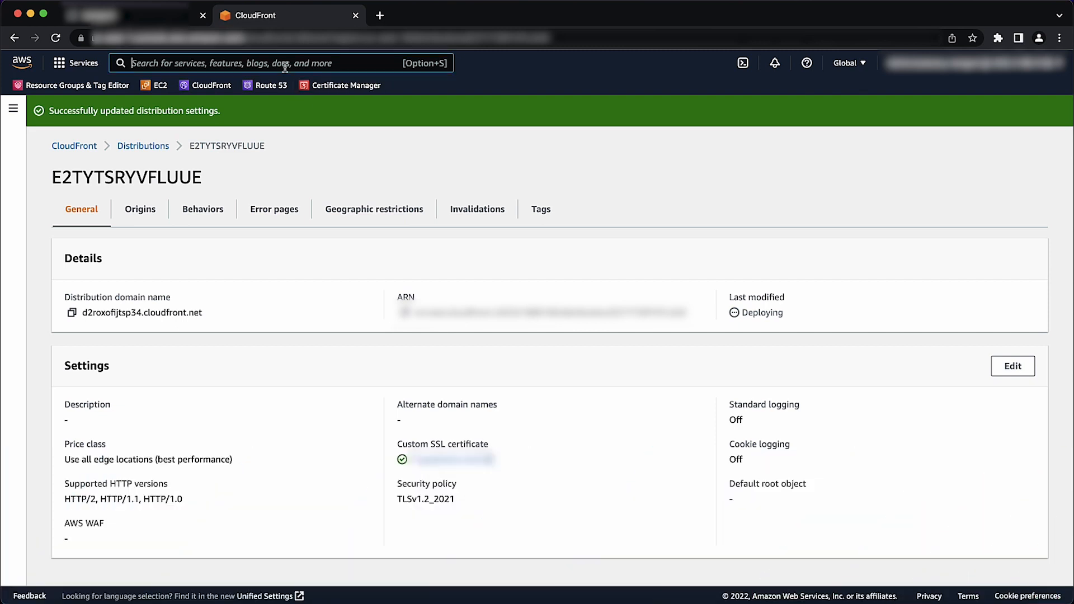
pyautogui.write('EC2')
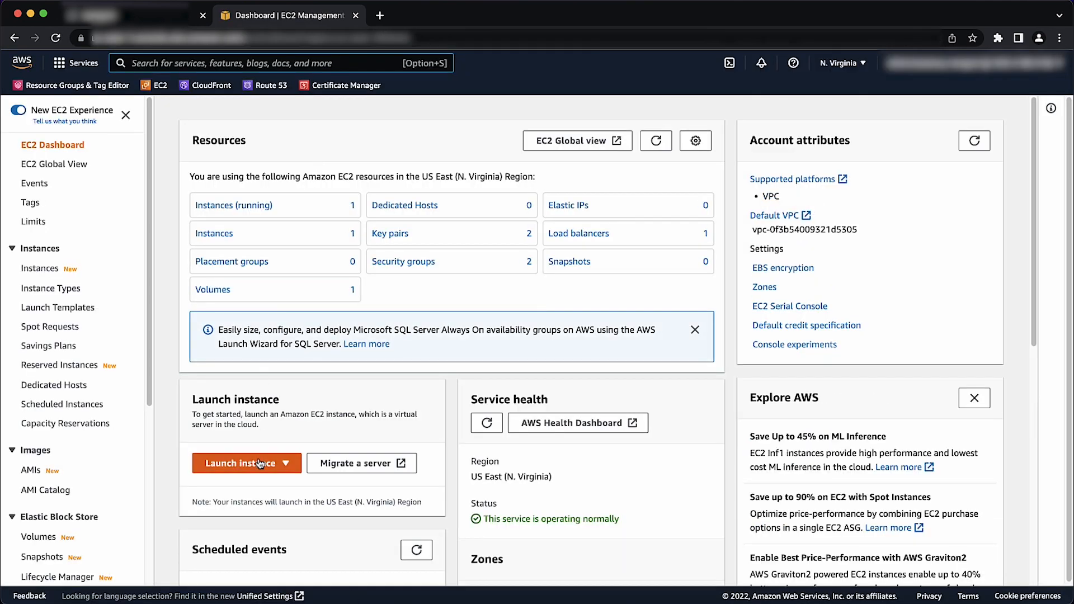
pyautogui.click(239, 463)
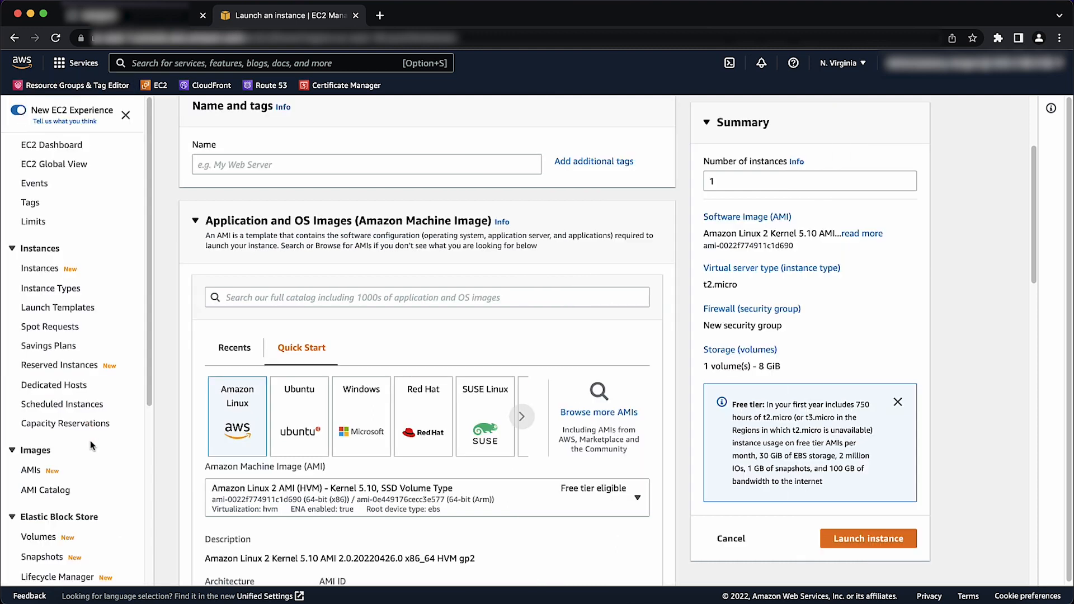
pyautogui.scroll(-3)
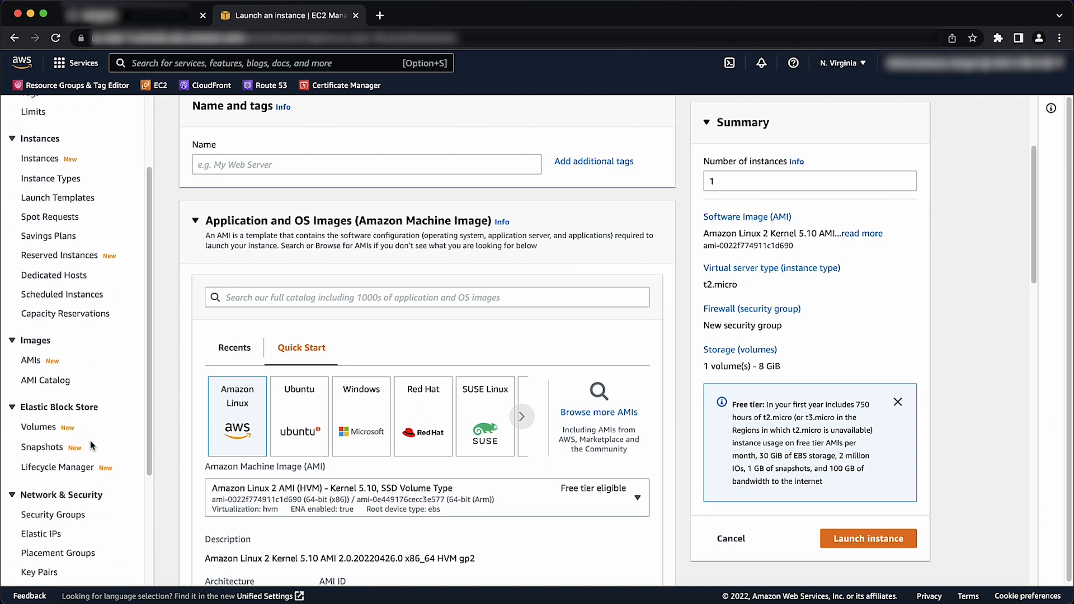
pyautogui.scroll(-3)
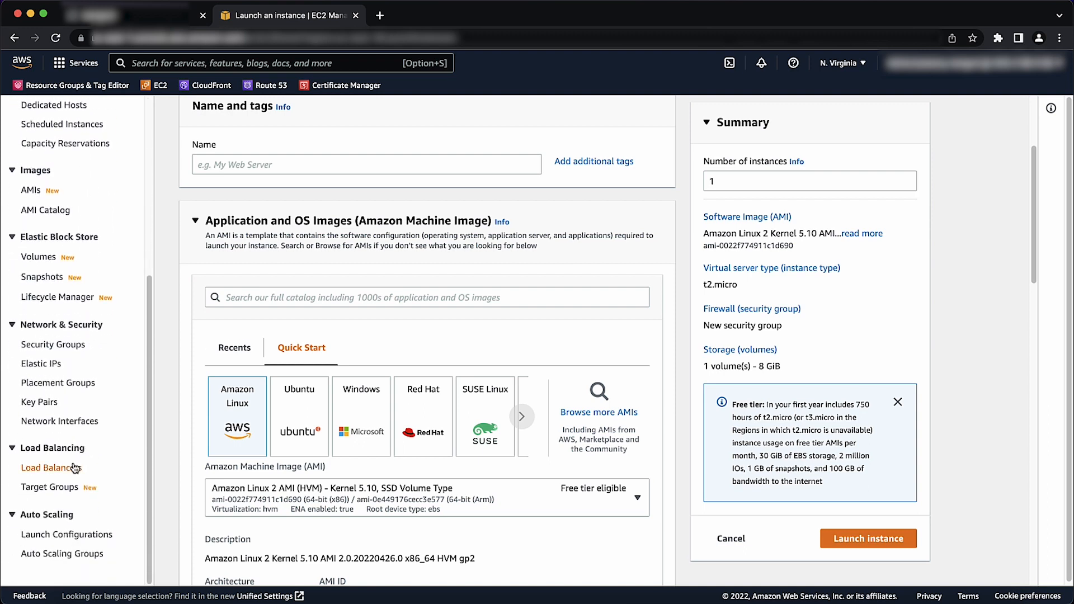
# Copy the kcVideo load balancer's DNS name and search for CloudFront again
pyautogui.click(52, 468)
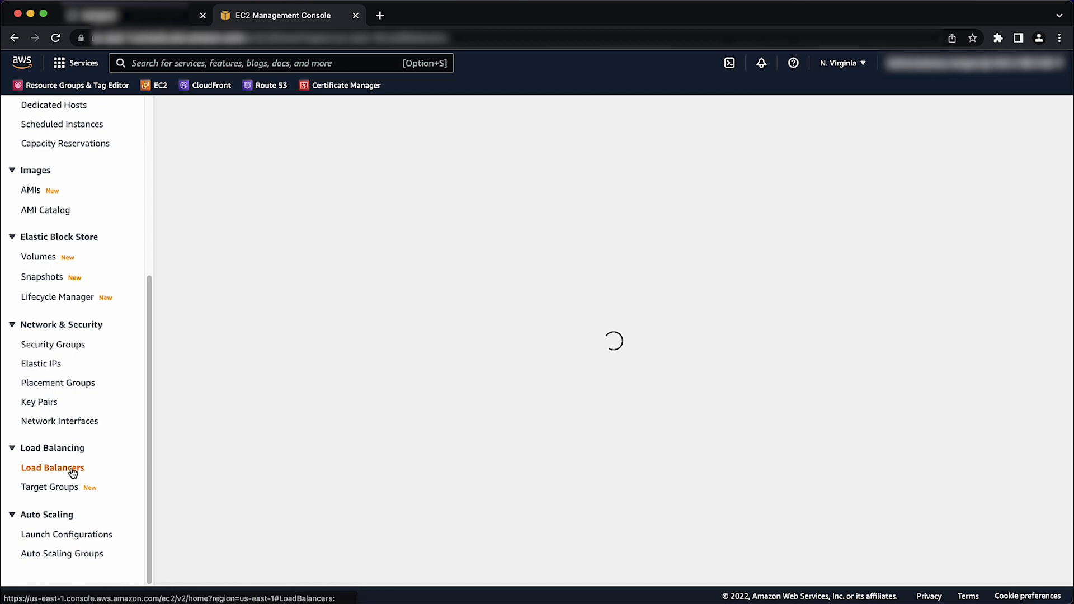
pyautogui.click(53, 468)
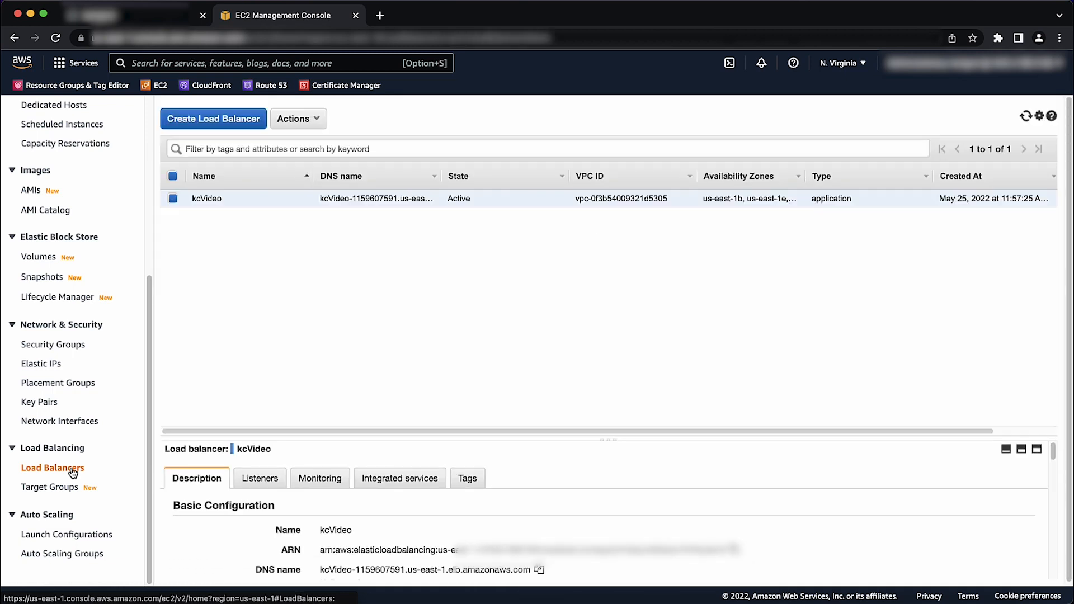
pyautogui.click(52, 467)
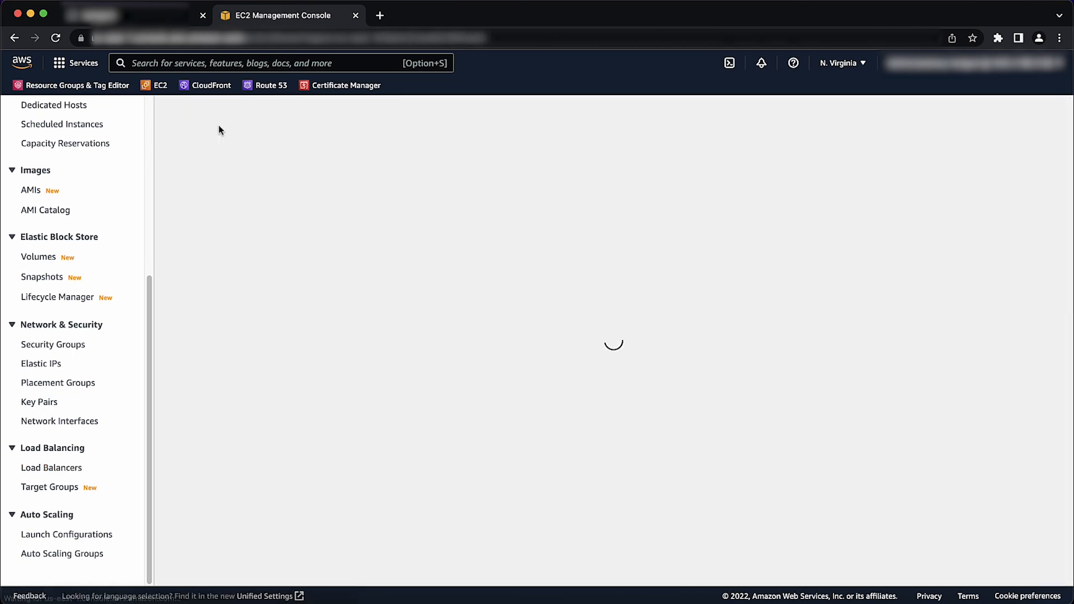
pyautogui.click(51, 467)
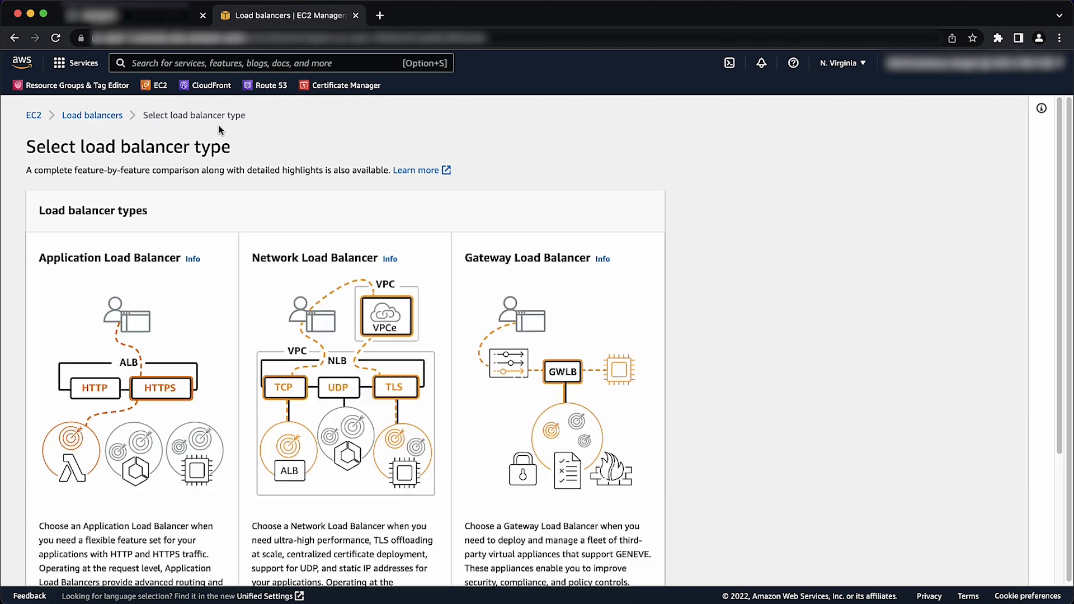
pyautogui.moveTo(143, 377)
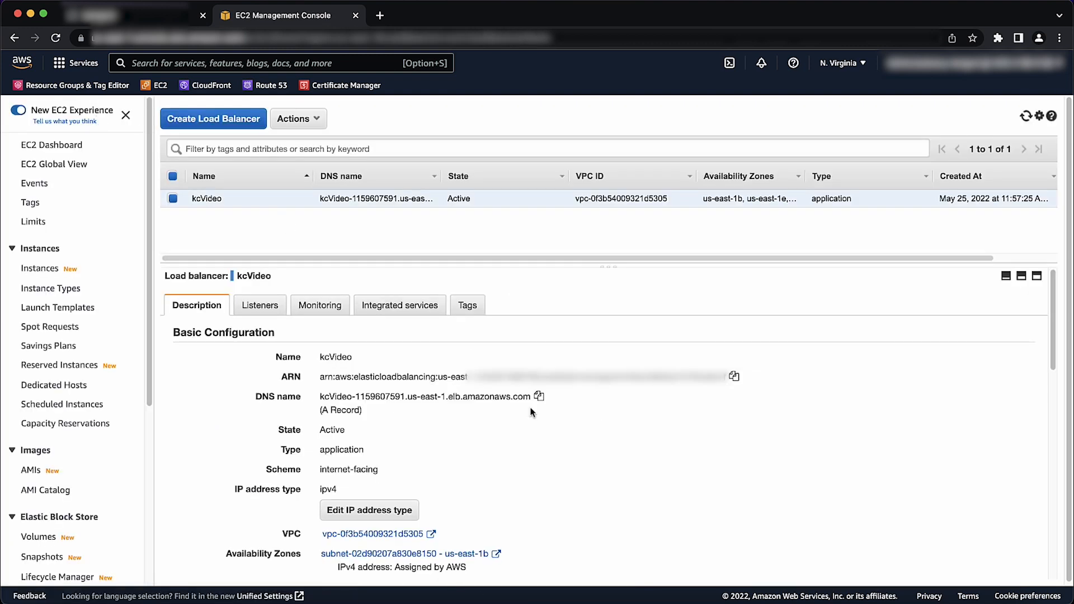
pyautogui.click(540, 396)
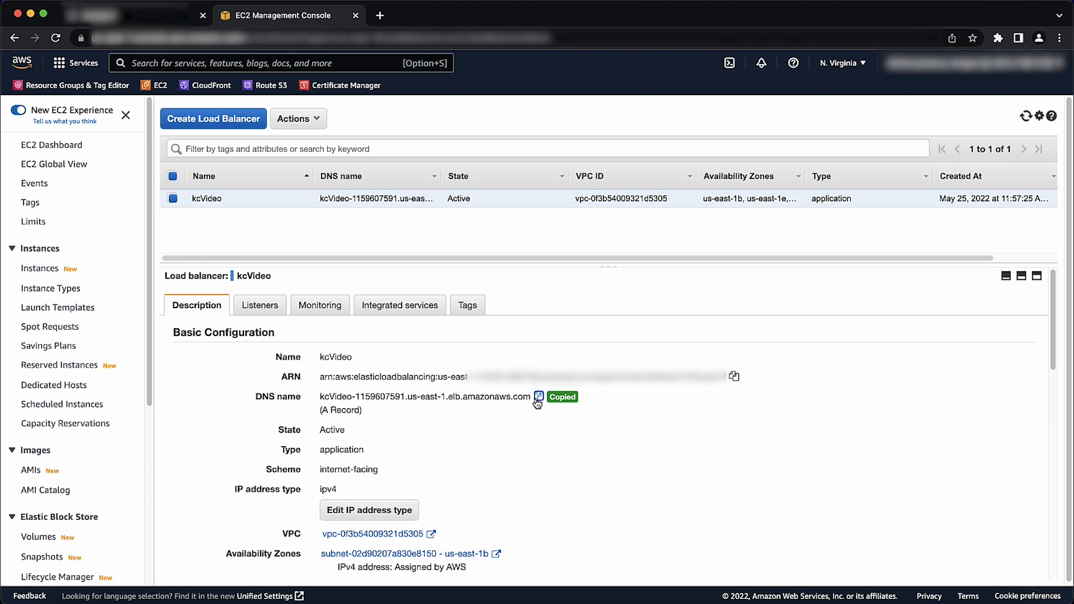
pyautogui.write('cloudf')
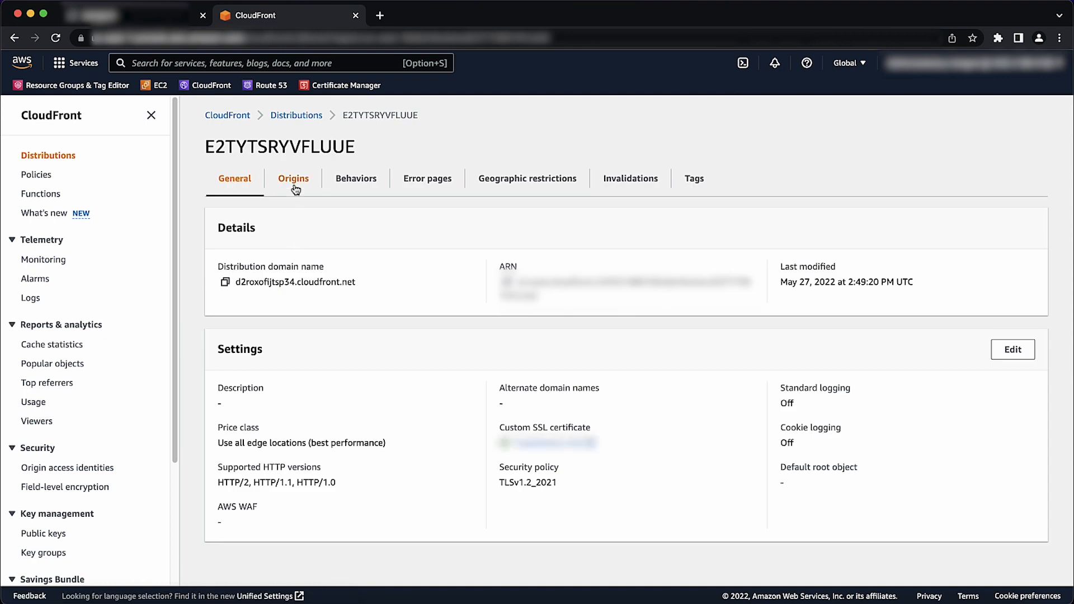
# Set the KnowledgeCenter origin domain to kcVideo-1159607591.us-east-1.elb.amazonaws.com and save
pyautogui.click(294, 178)
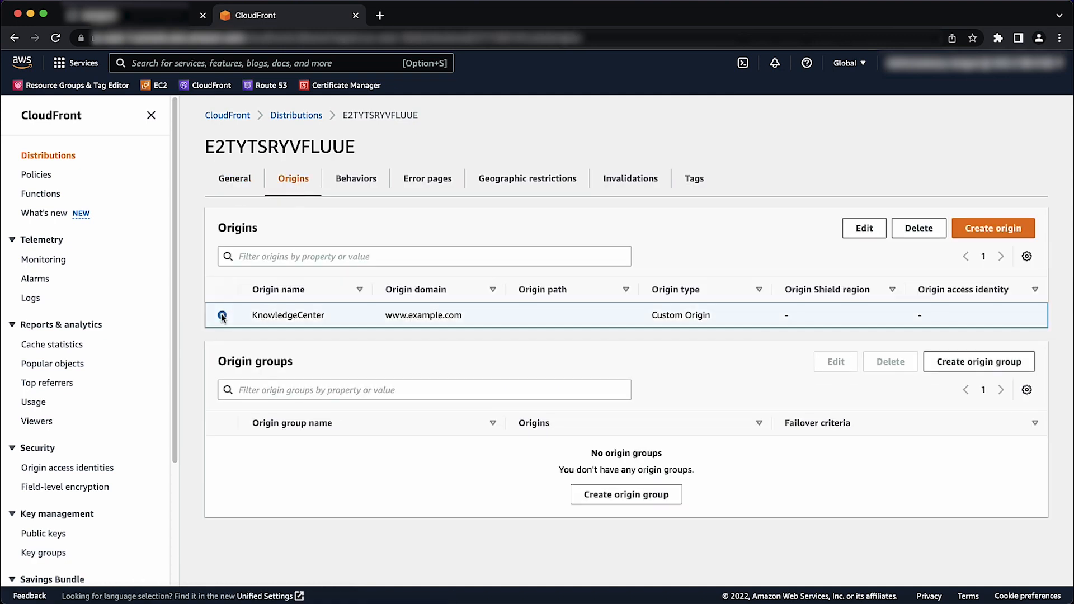
pyautogui.click(863, 228)
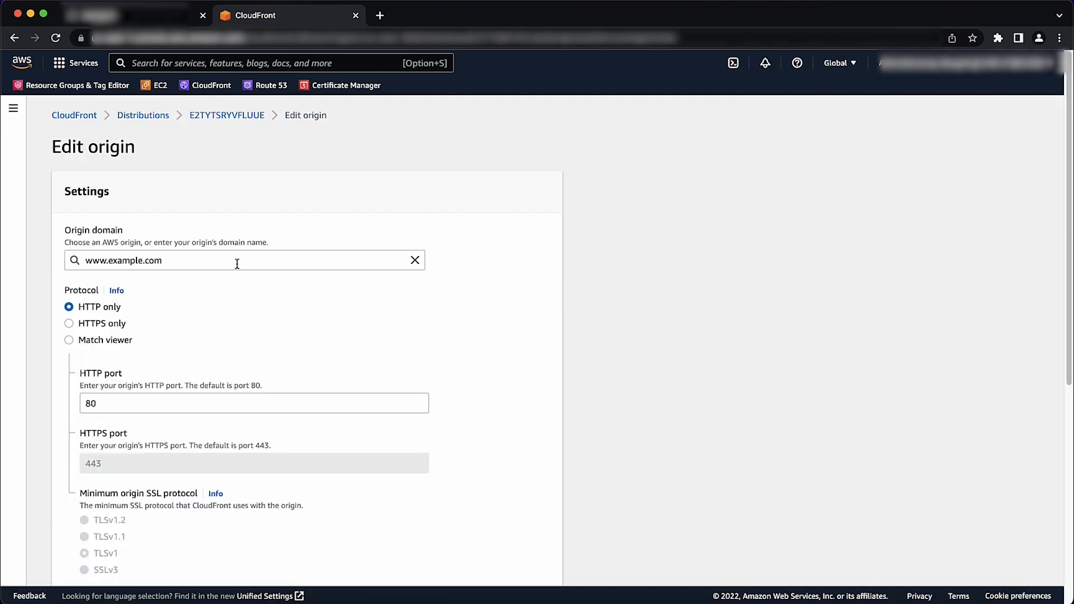
pyautogui.write('kcVideo-1159607591.us-east-1.elb.amazonaws.com')
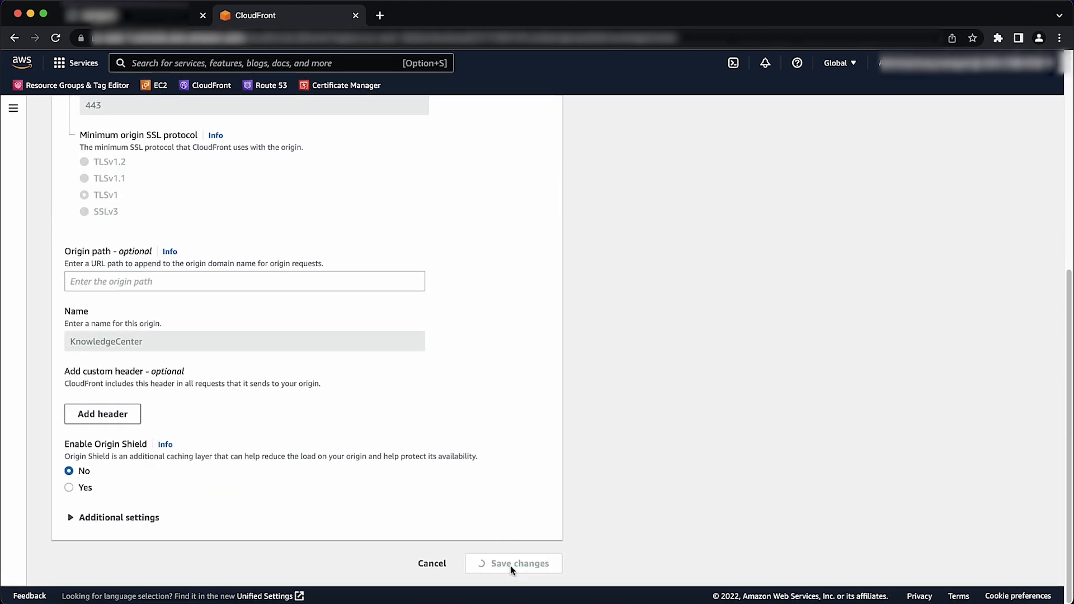
pyautogui.click(513, 563)
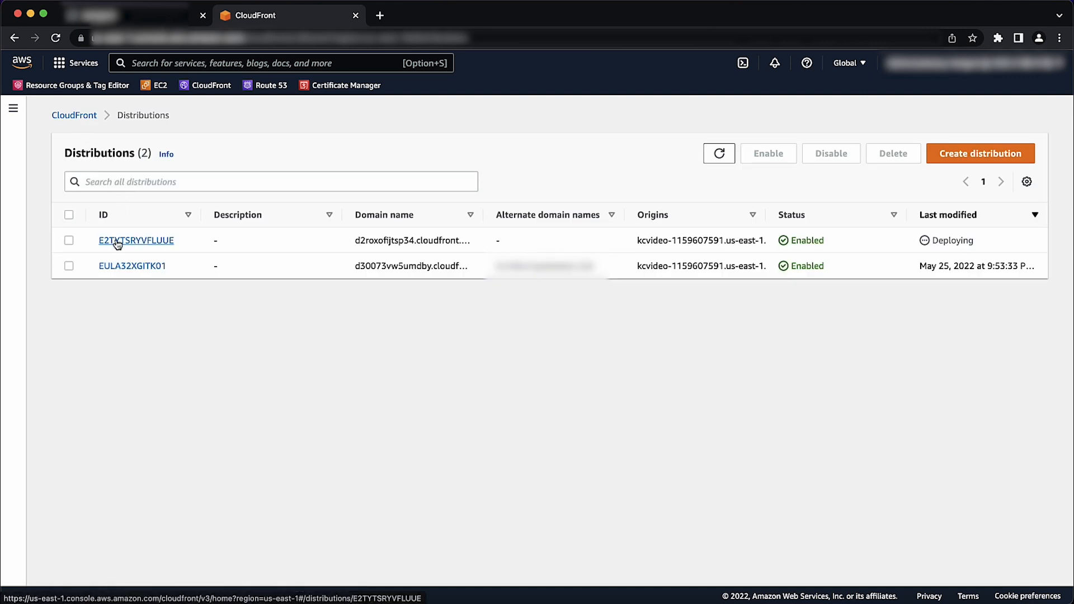
# Reopen distribution E2TYTSRYVFLUUE's settings and search the console for Route53
pyautogui.click(135, 240)
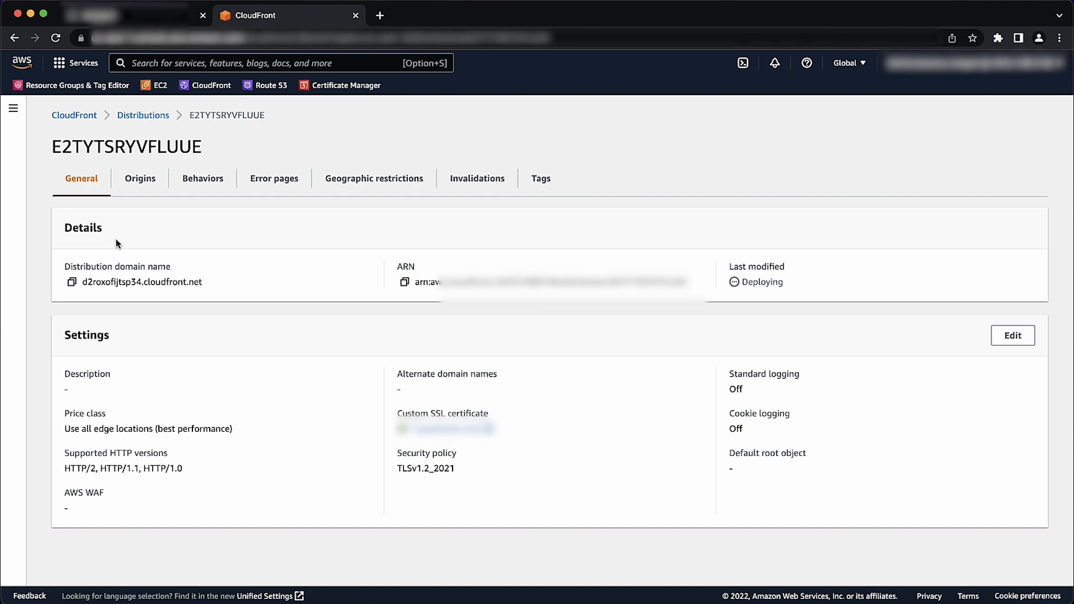
pyautogui.moveTo(287, 273)
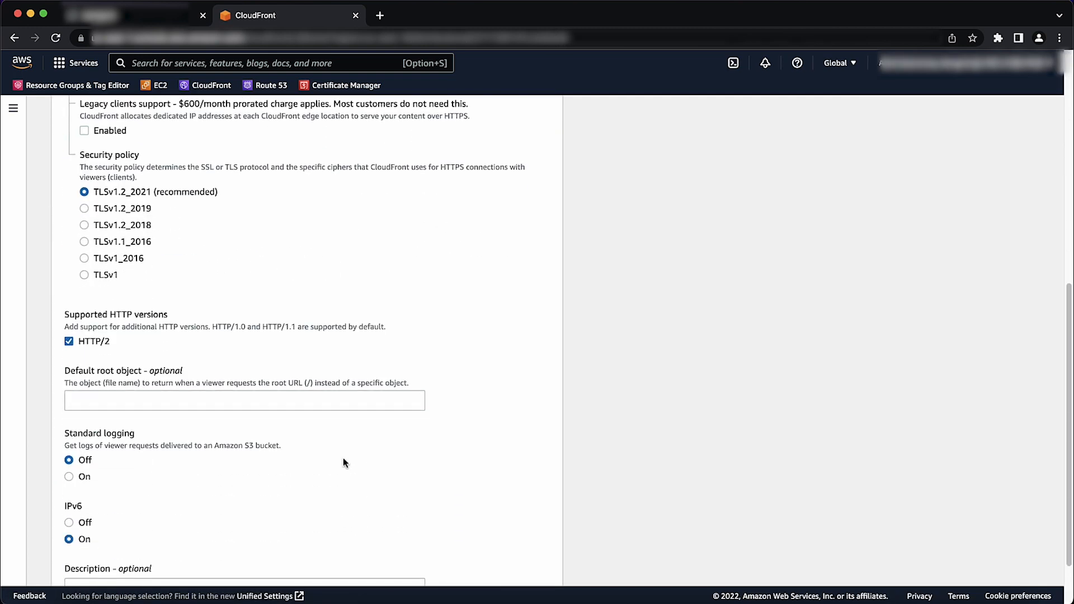
pyautogui.scroll(-3)
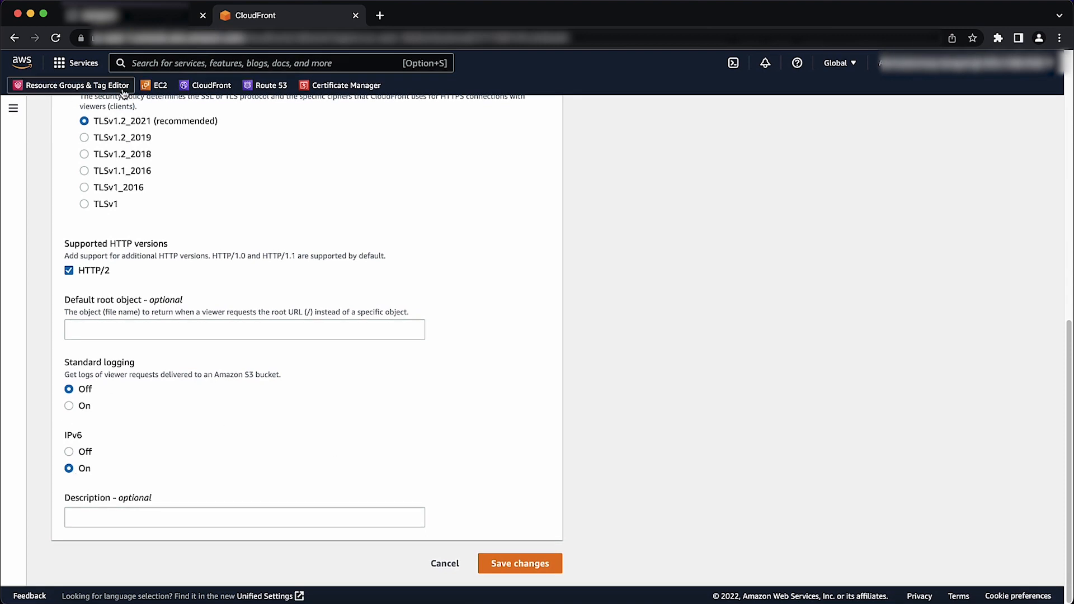
pyautogui.write('Route53')
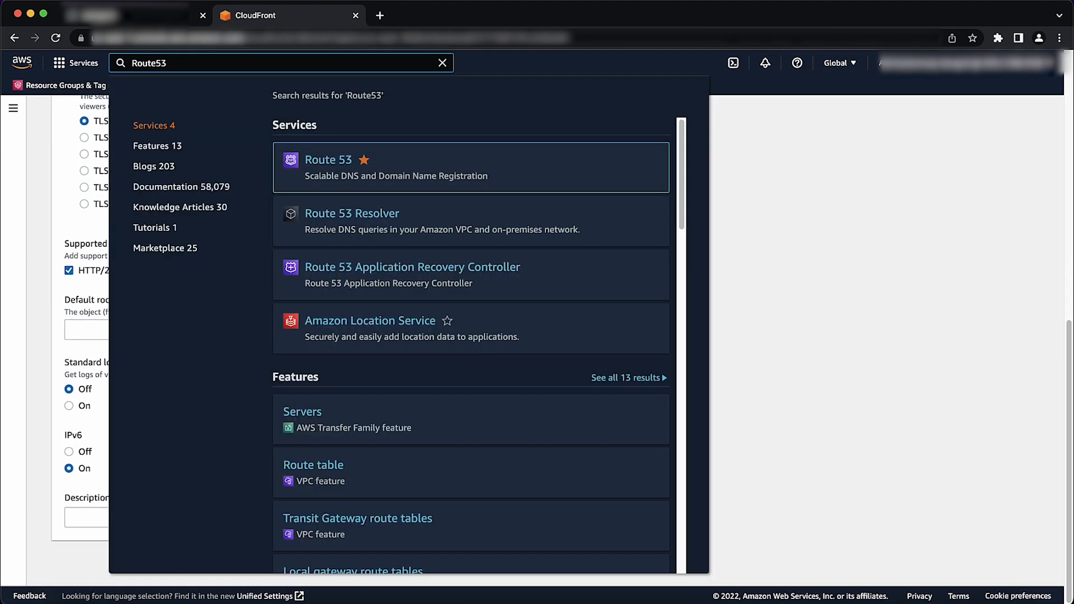
# Open Route 53, enter the public hosted zone, and start a new record
pyautogui.click(328, 159)
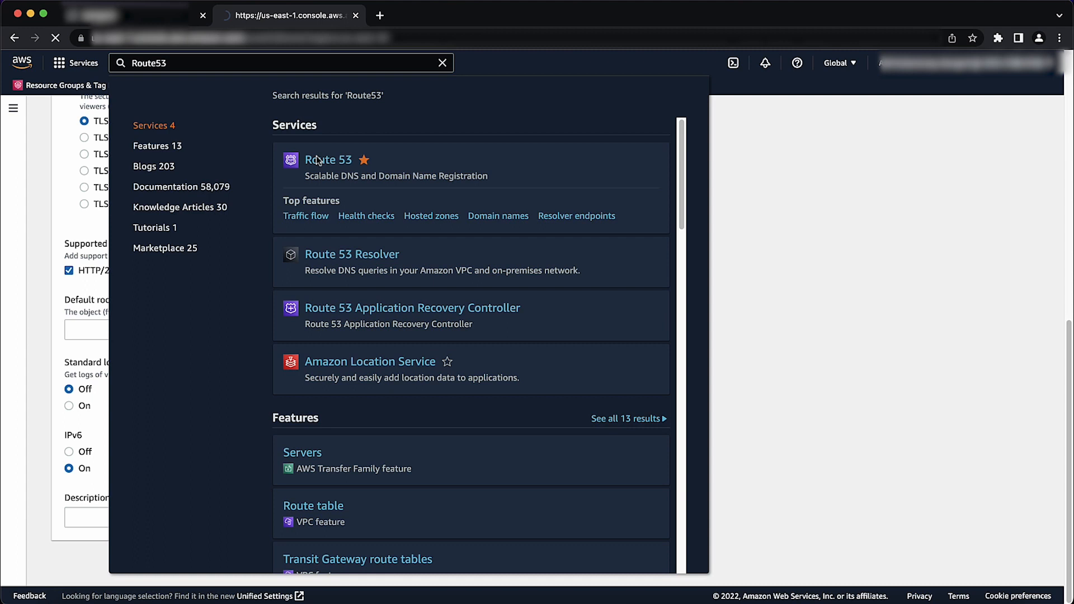
pyautogui.click(329, 160)
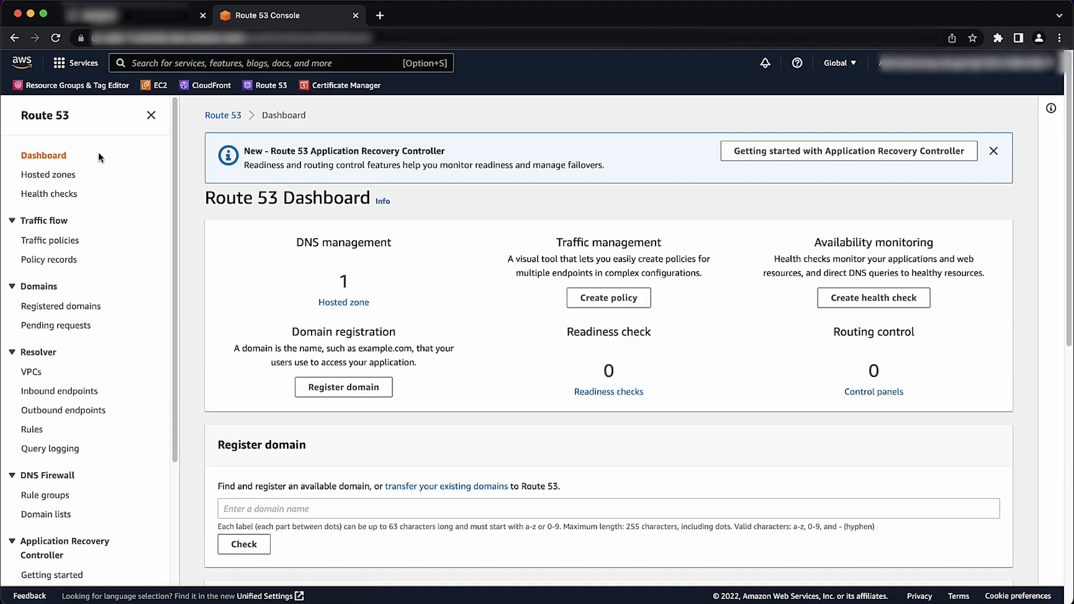
pyautogui.click(49, 174)
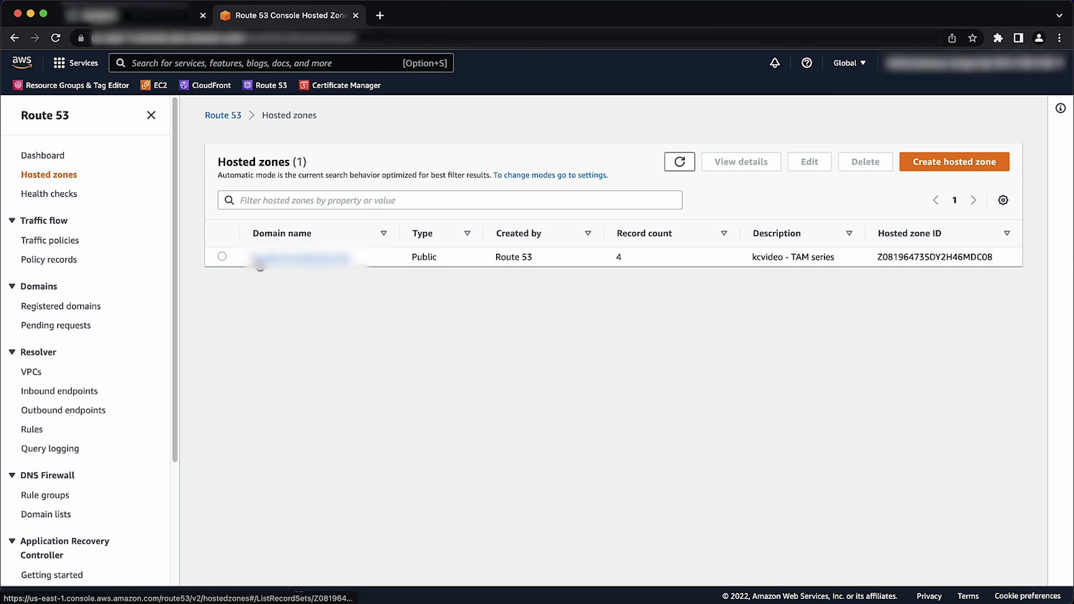
pyautogui.click(300, 257)
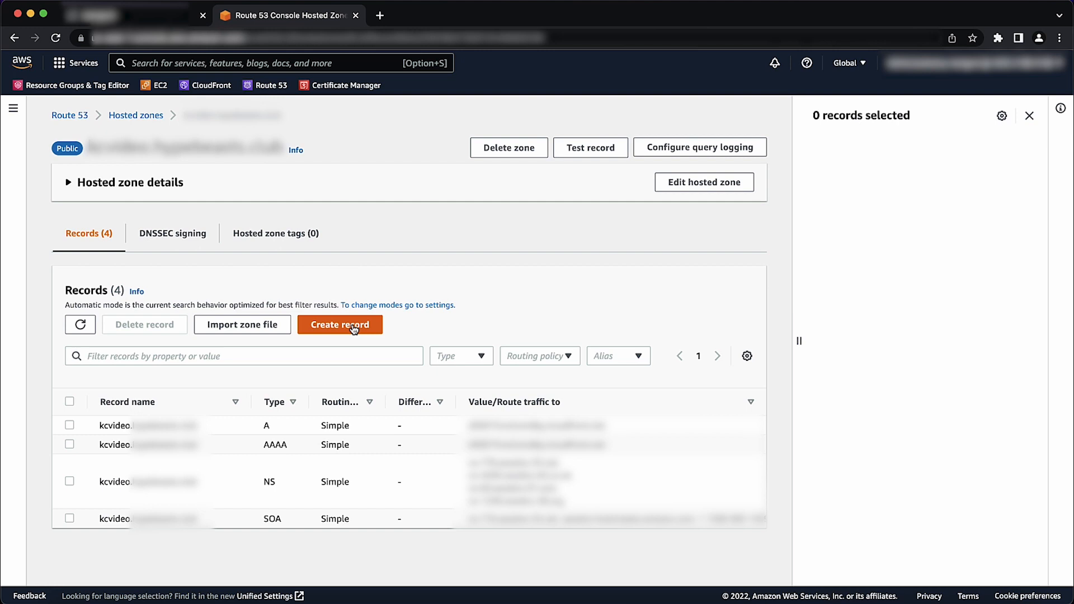
pyautogui.click(339, 324)
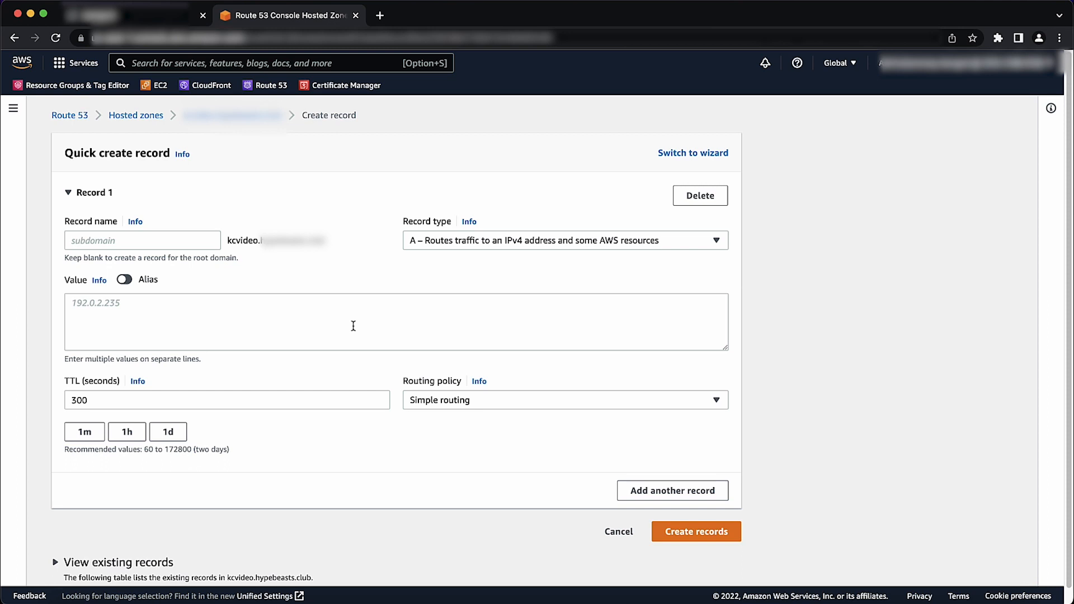
# Keep Simple routing, enter 'acme' as the record name, and switch on Alias
pyautogui.click(565, 400)
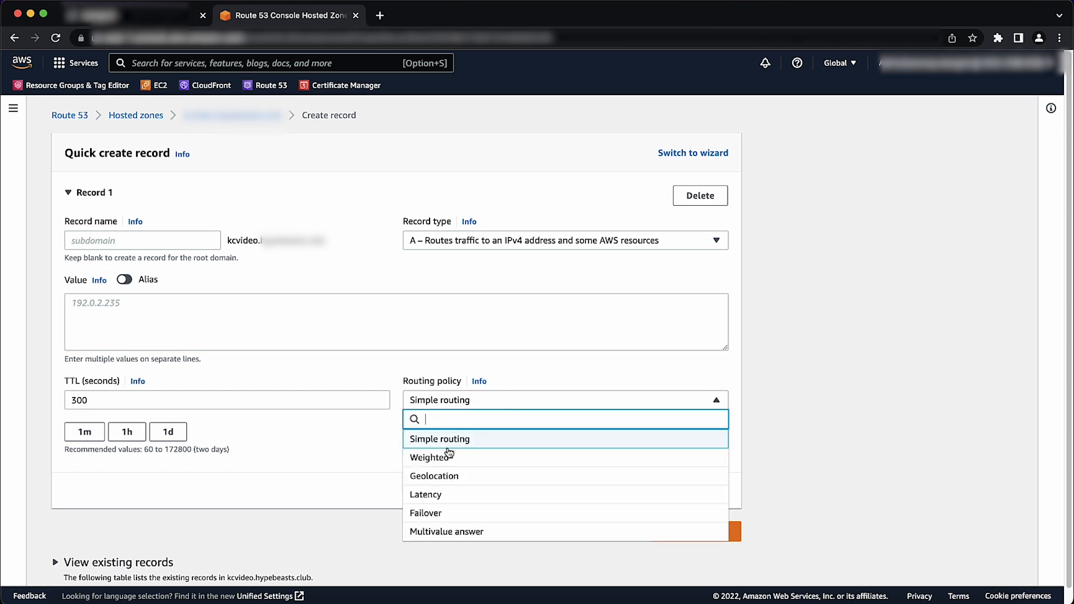
pyautogui.click(440, 439)
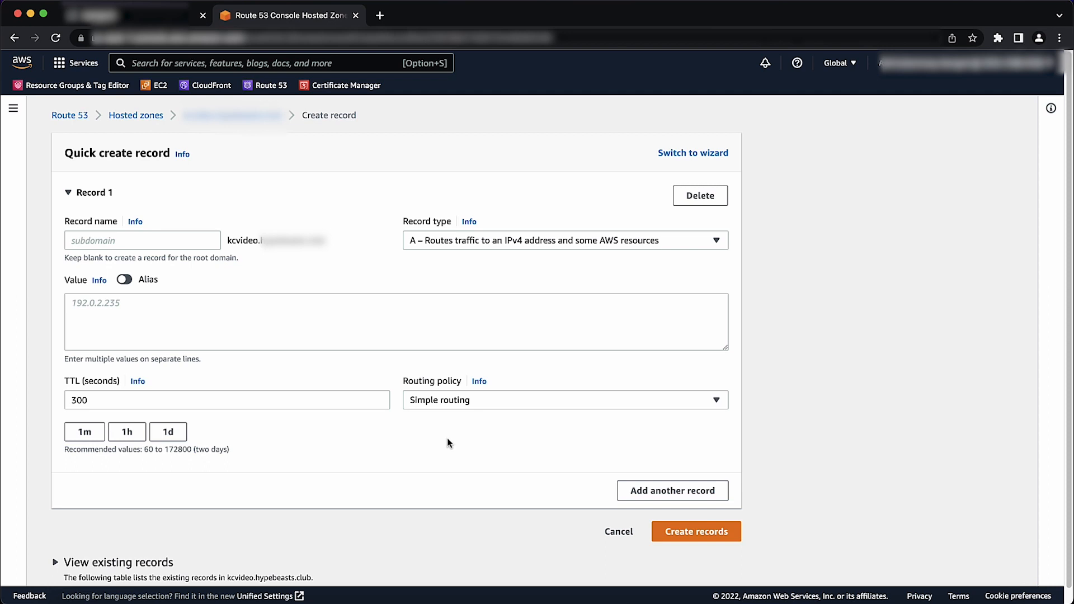
pyautogui.click(141, 240)
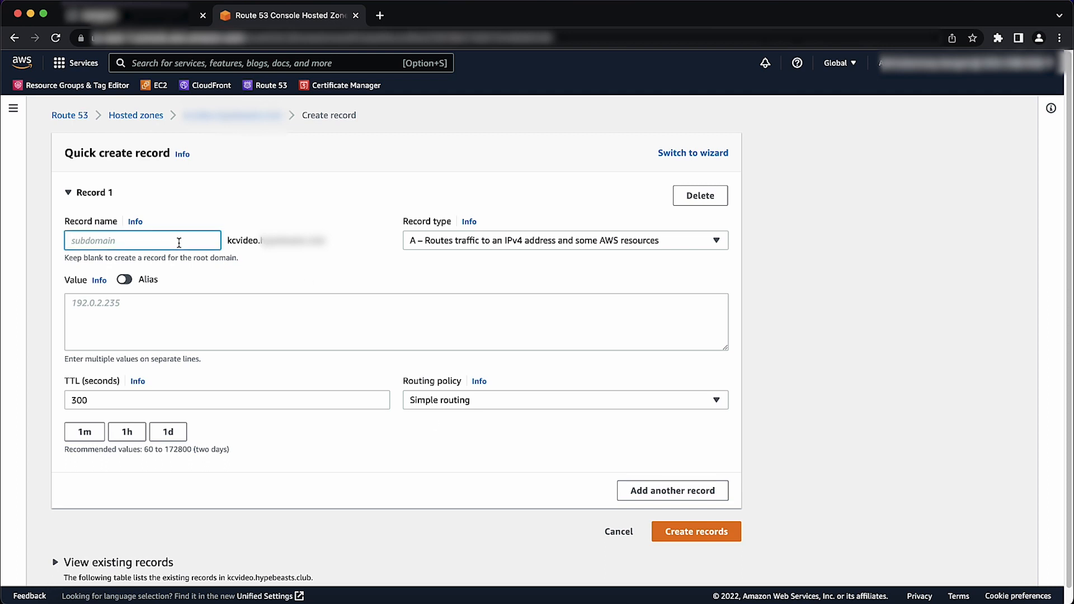
pyautogui.moveTo(336, 247)
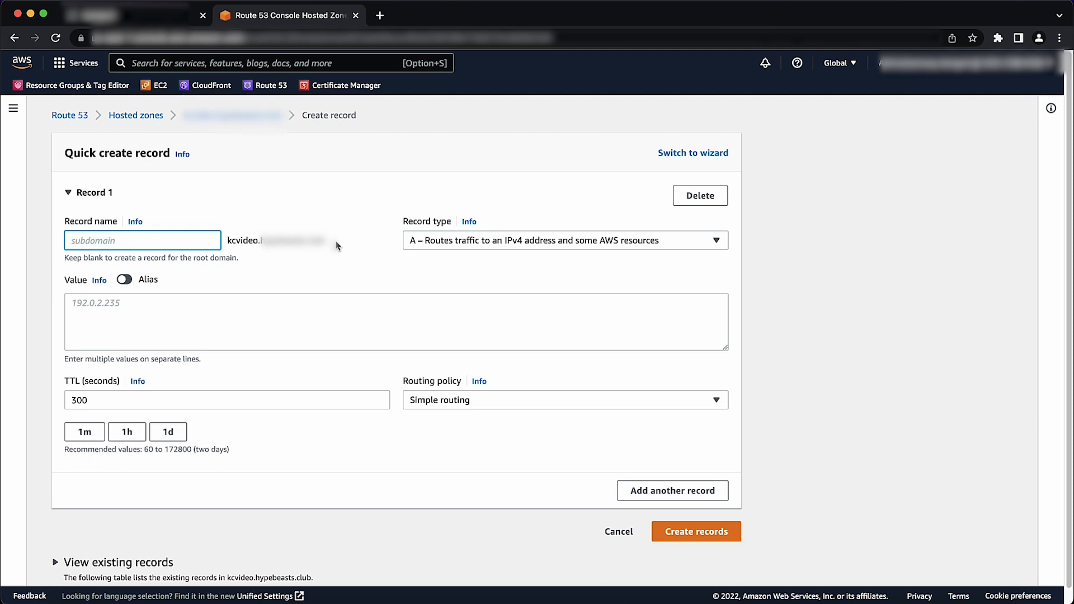
pyautogui.click(143, 240)
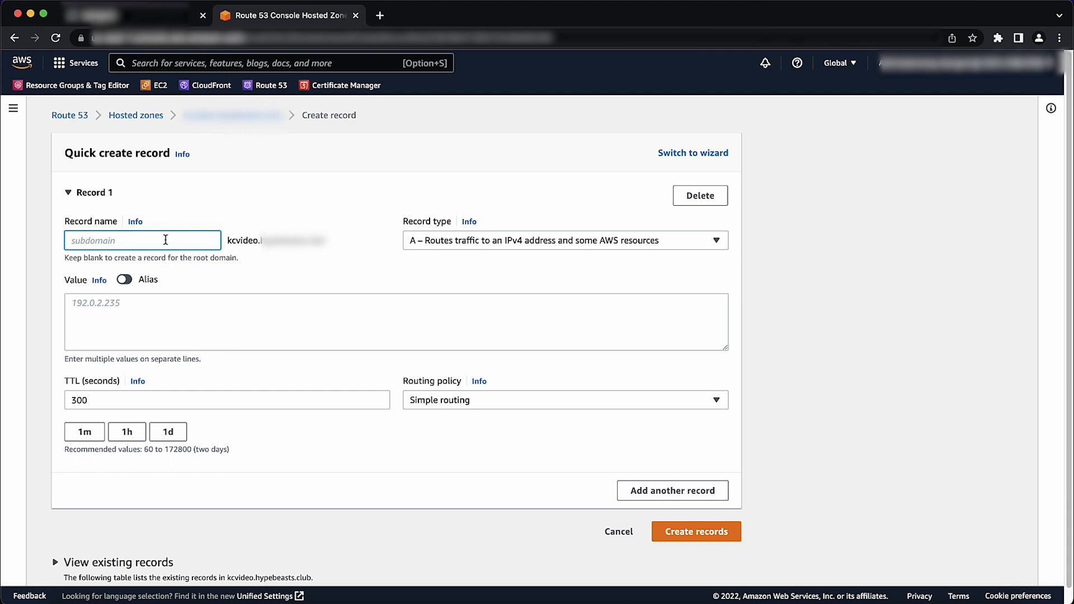
pyautogui.write('acme')
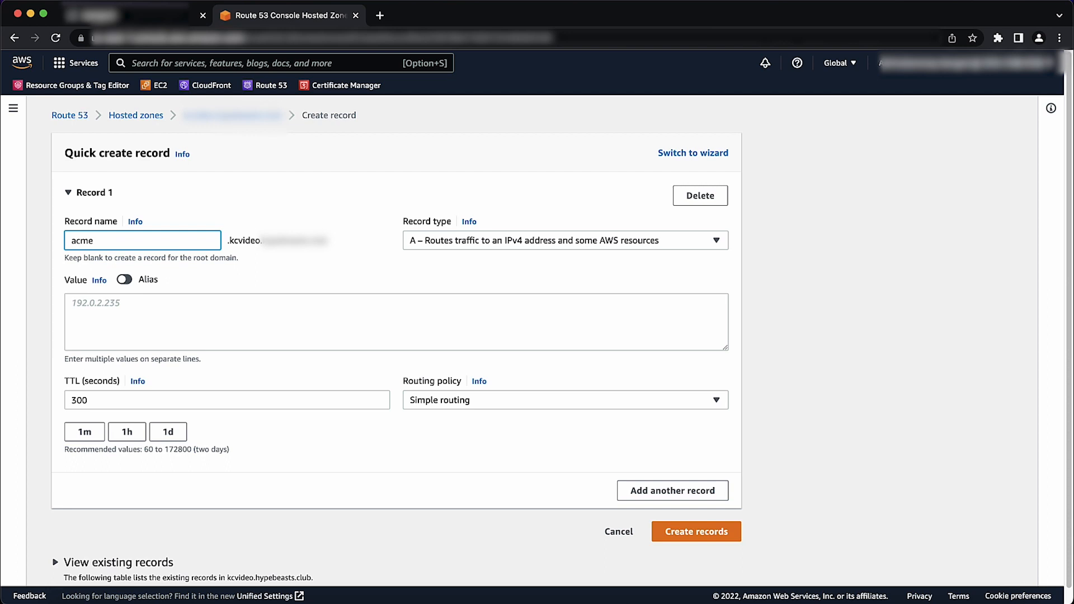
pyautogui.click(142, 240)
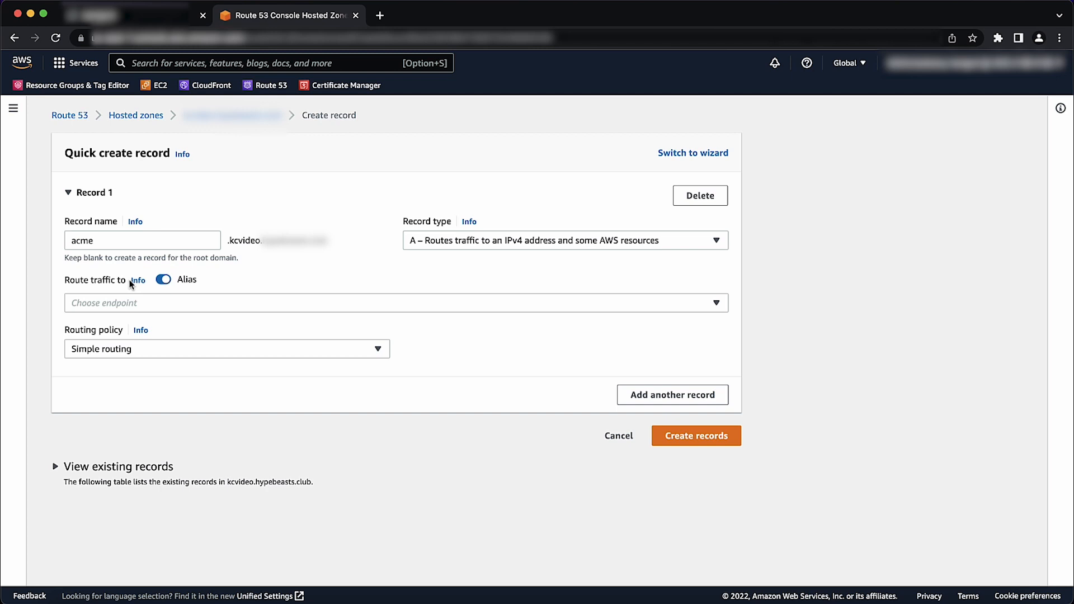
# Alias the acme record to the CloudFront distribution as type A and create it
pyautogui.click(396, 303)
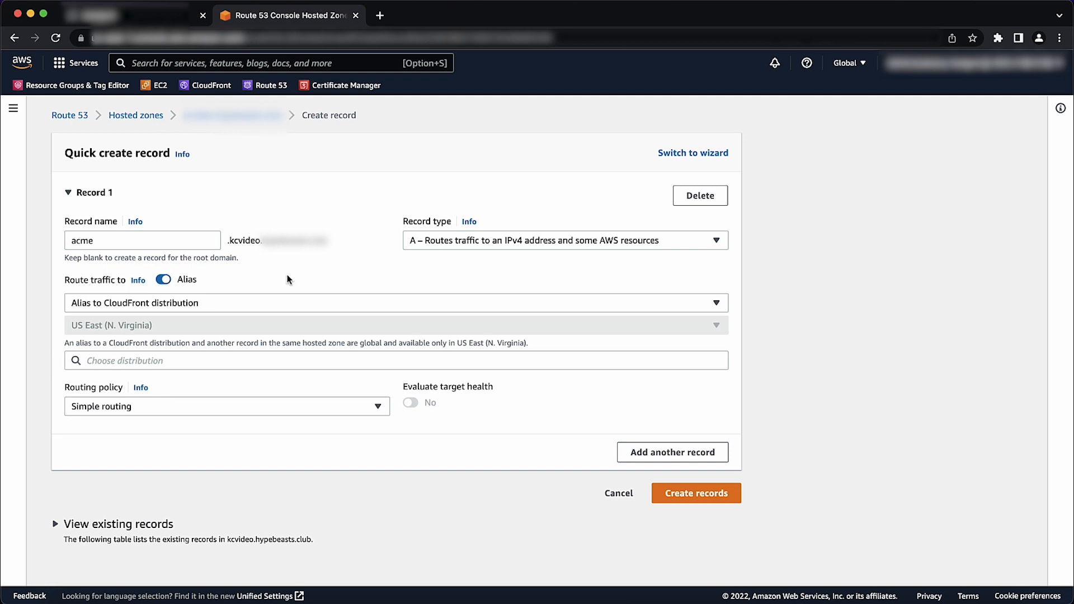
pyautogui.click(396, 360)
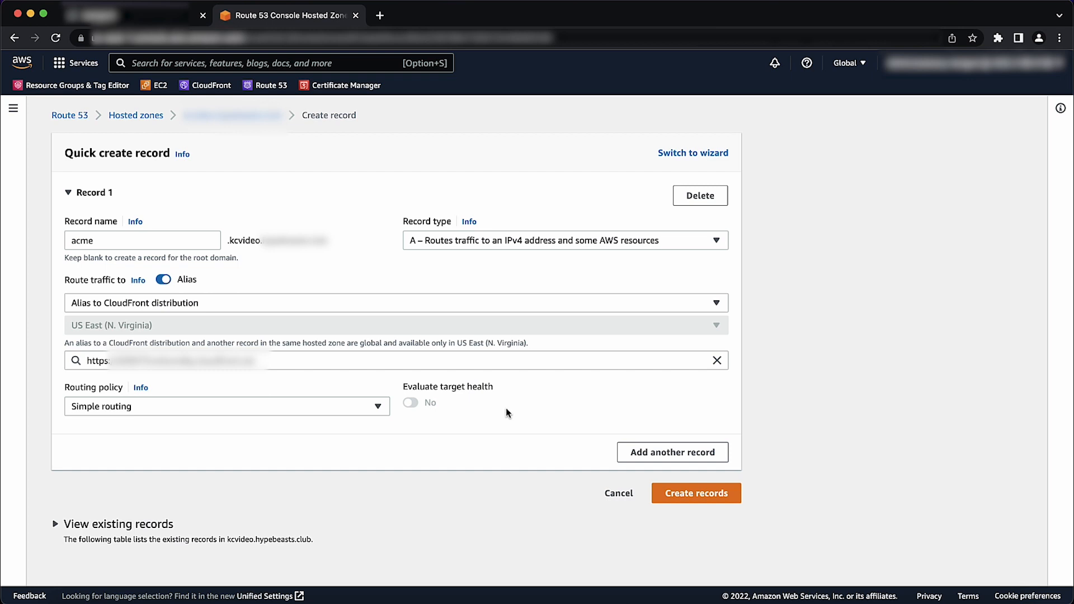
pyautogui.click(565, 240)
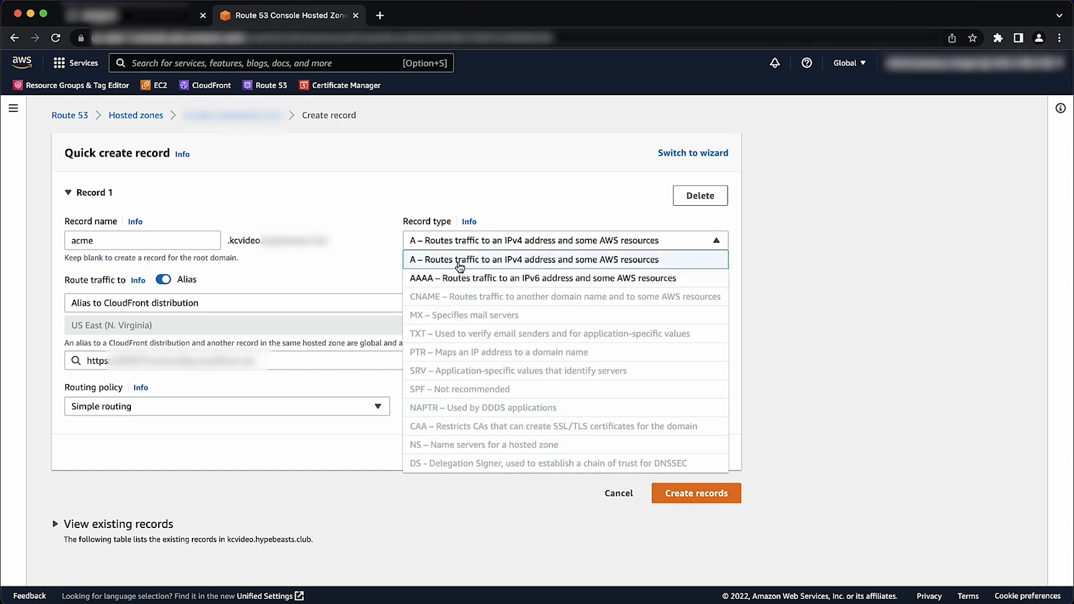
pyautogui.click(534, 260)
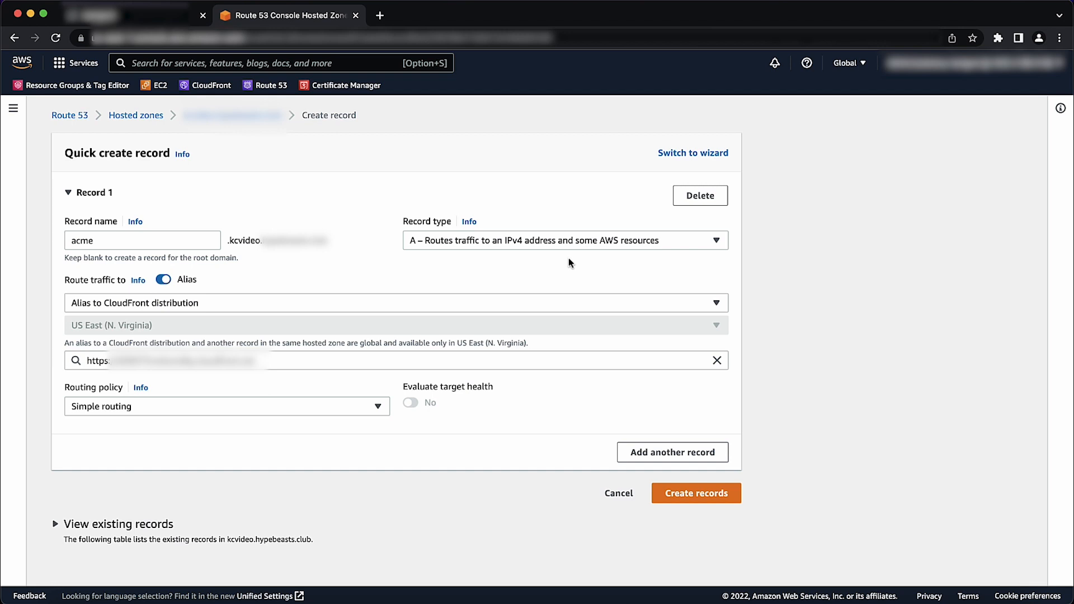
pyautogui.moveTo(564, 251)
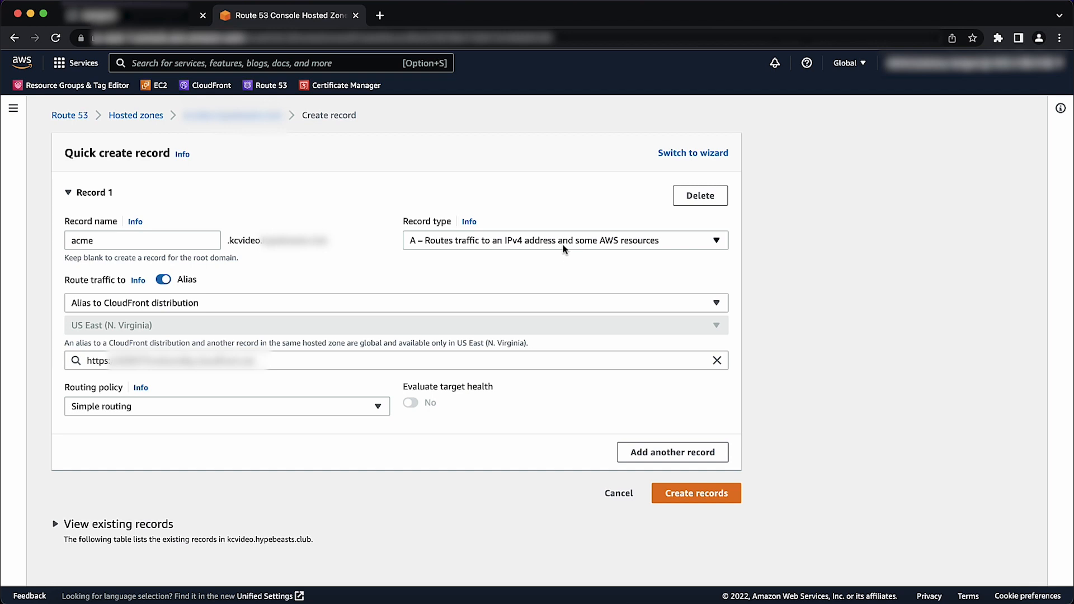
pyautogui.click(564, 240)
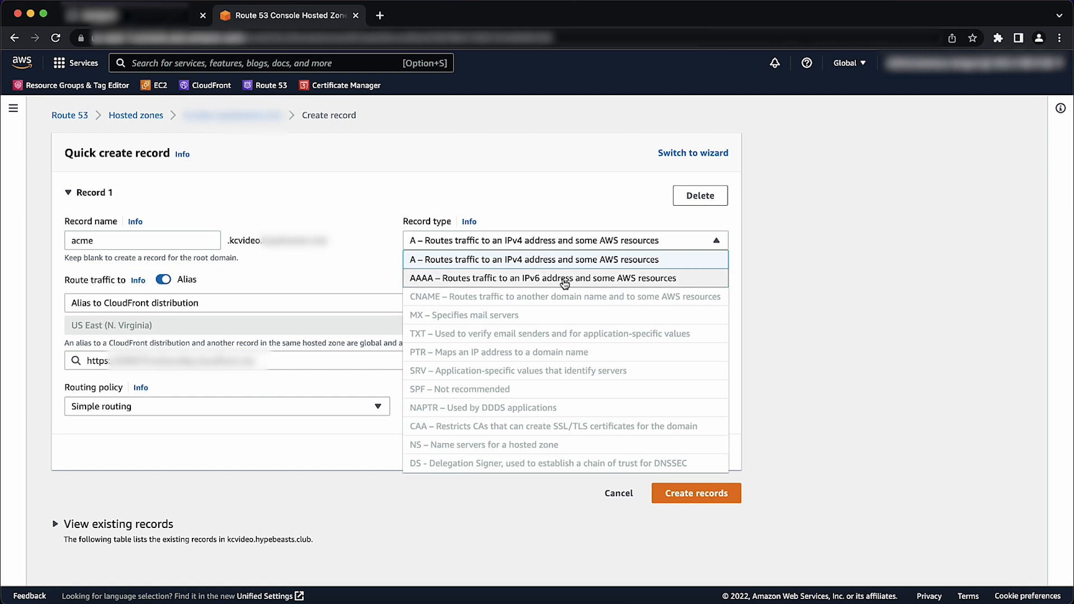
pyautogui.click(533, 259)
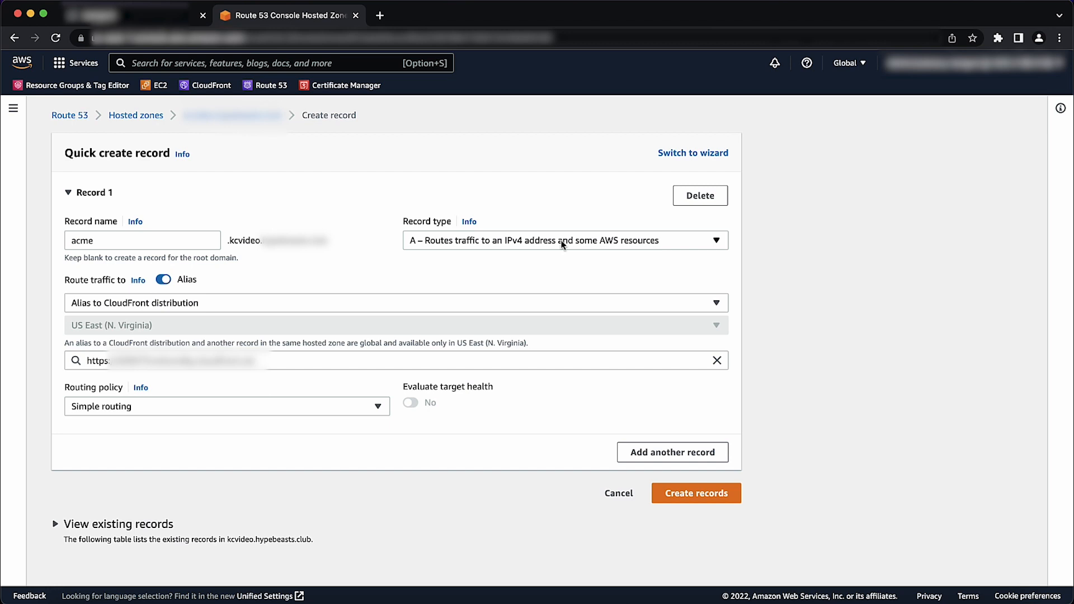
pyautogui.moveTo(408, 388)
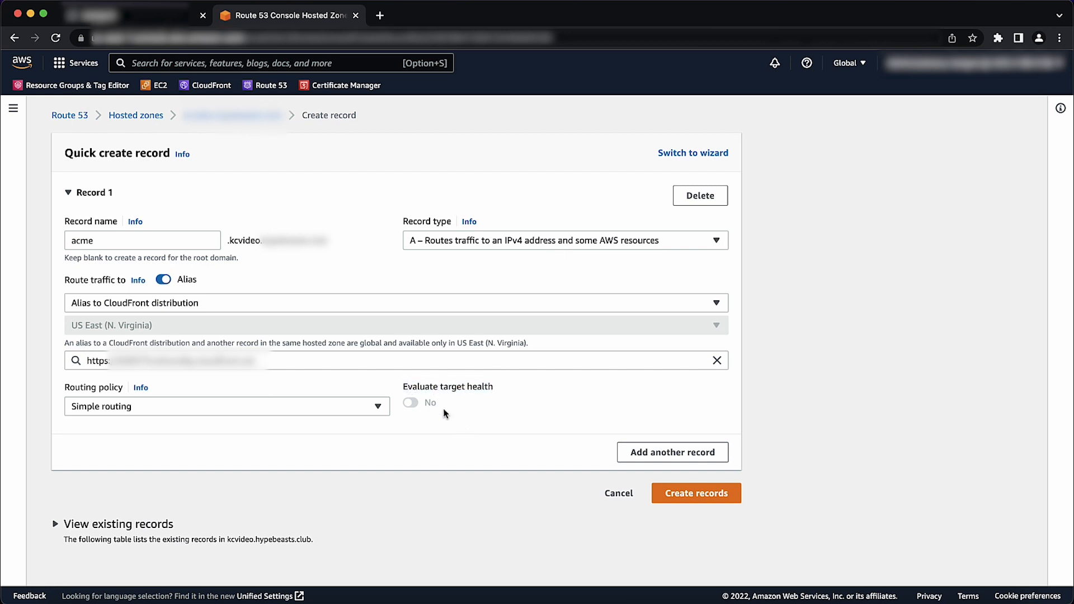
pyautogui.click(696, 492)
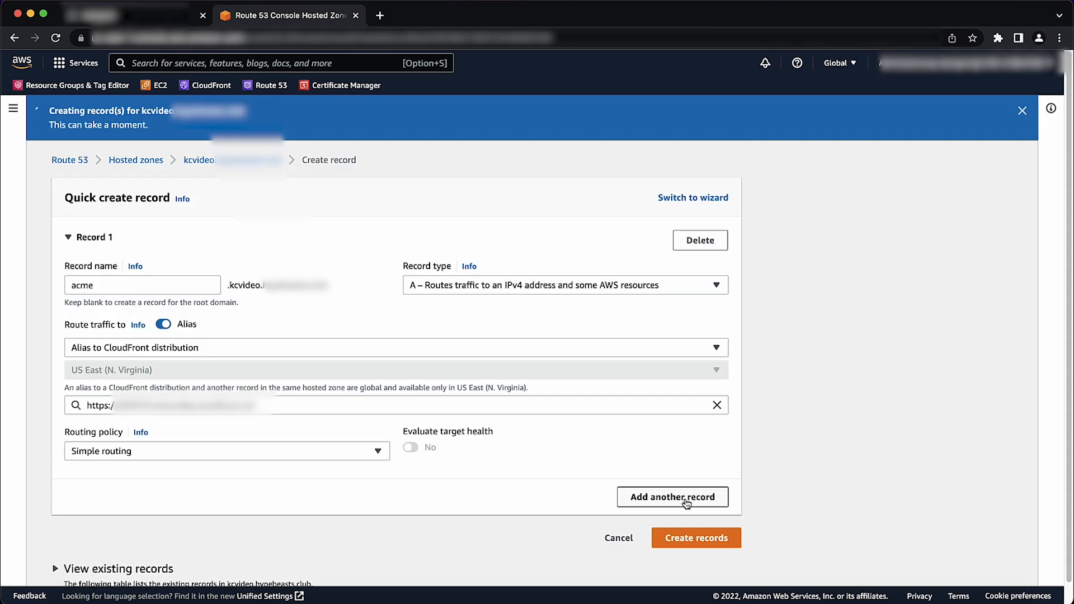
# Delete the acme record after confirming, then dismiss the success banner
pyautogui.click(696, 537)
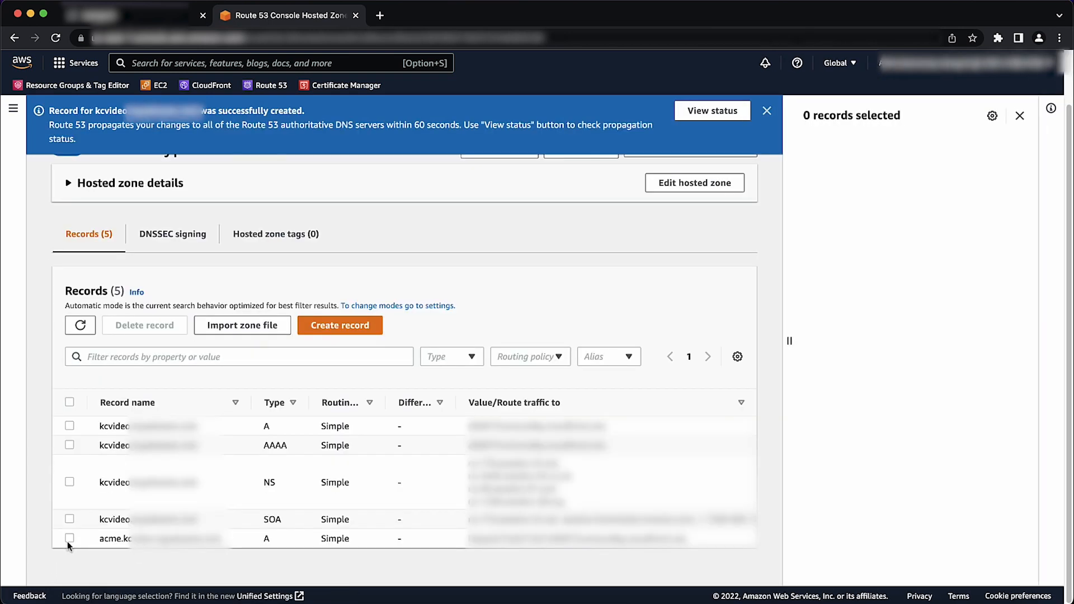
pyautogui.click(144, 324)
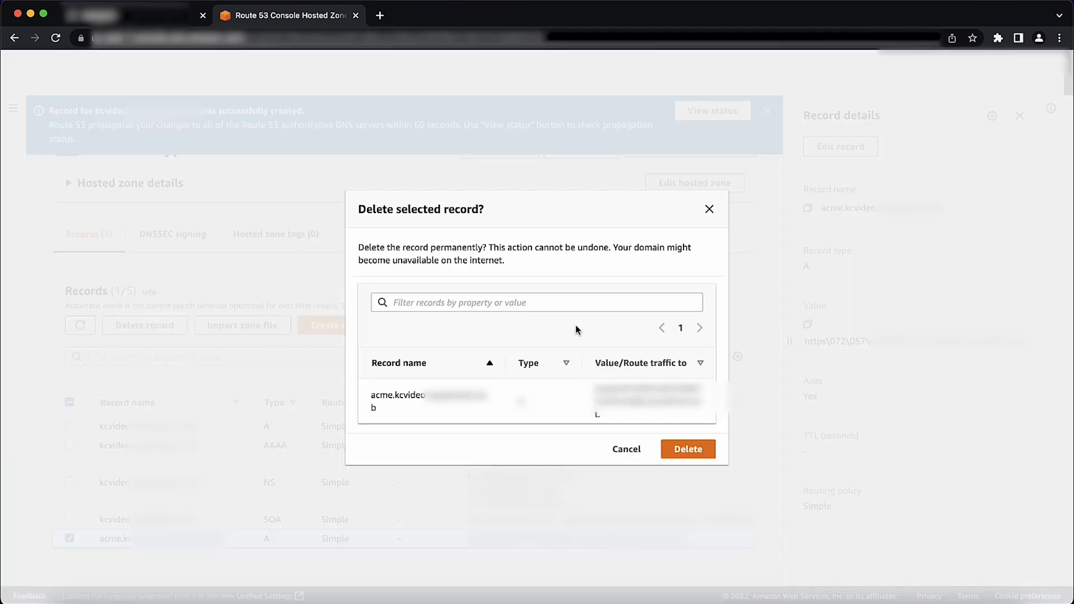
pyautogui.click(687, 449)
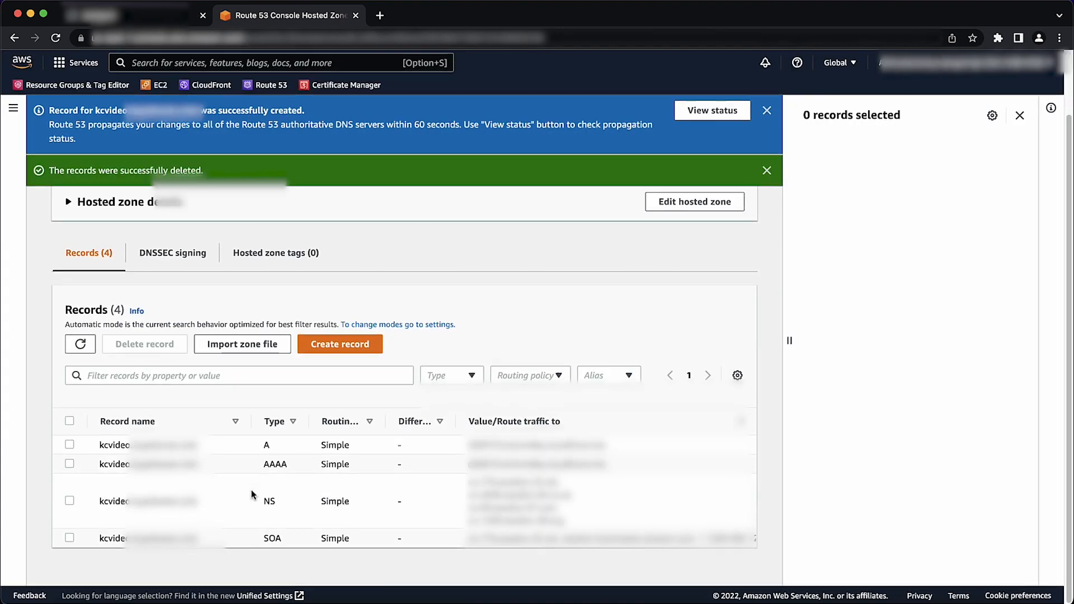
pyautogui.click(767, 170)
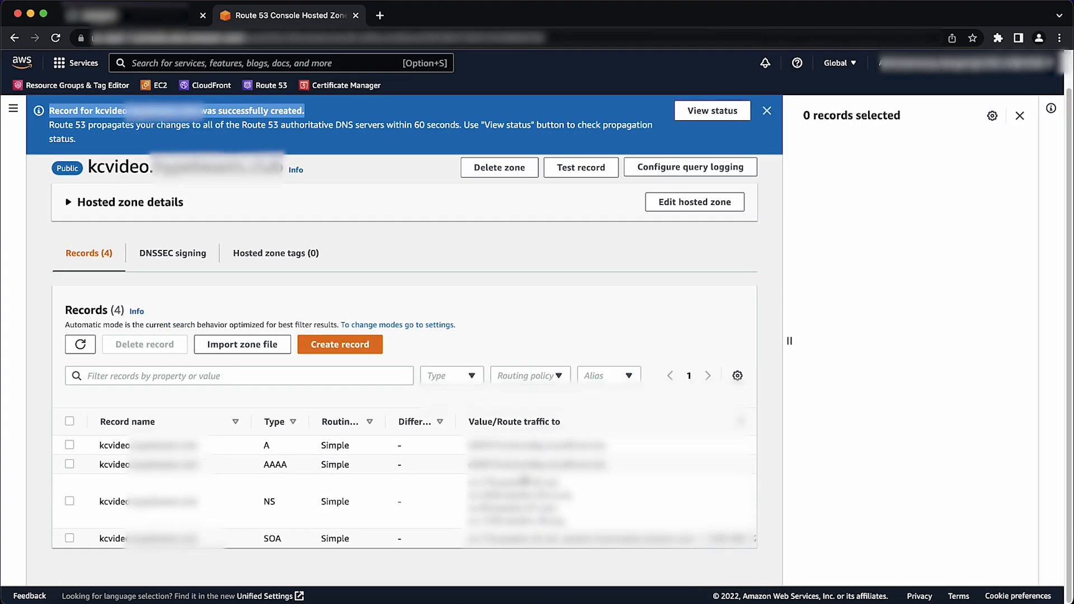